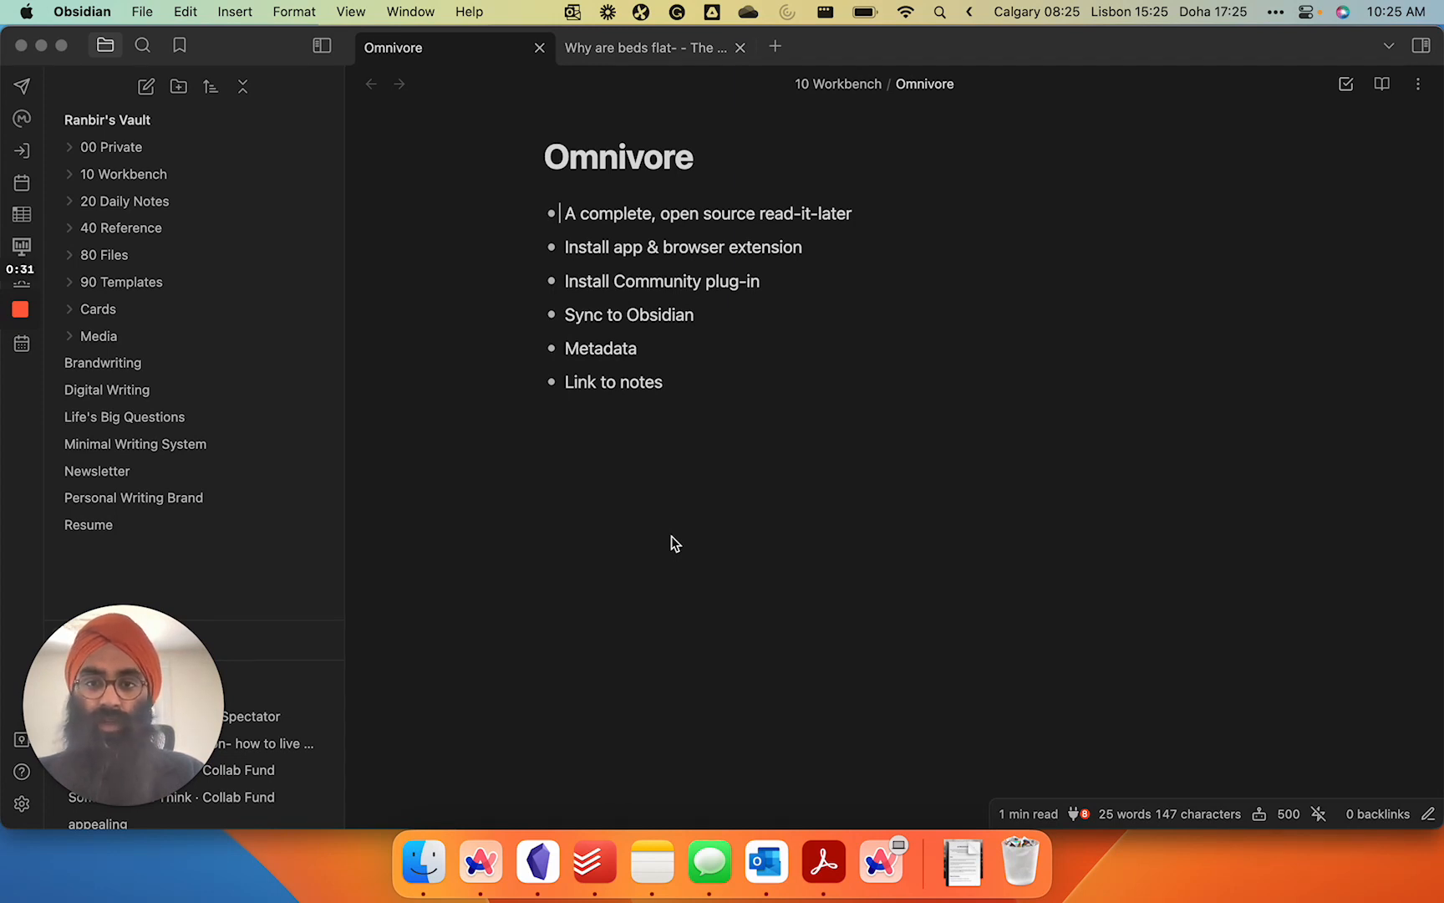
pyautogui.moveTo(493, 835)
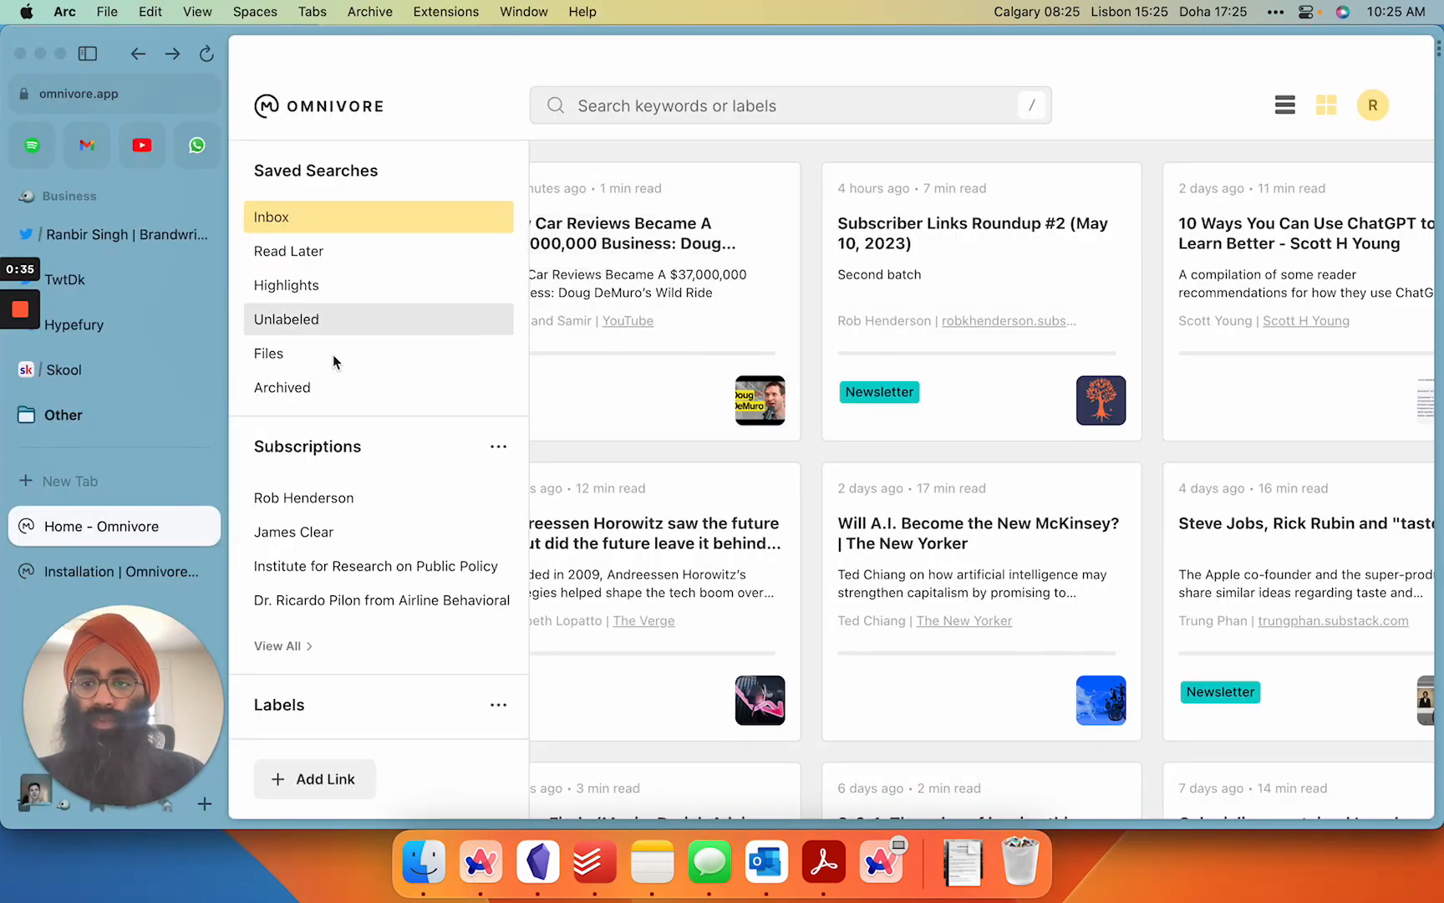
# Step: Switch to the 'Installation | Omnivore' docs page listing browser extensions and mobile apps
pyautogui.click(113, 571)
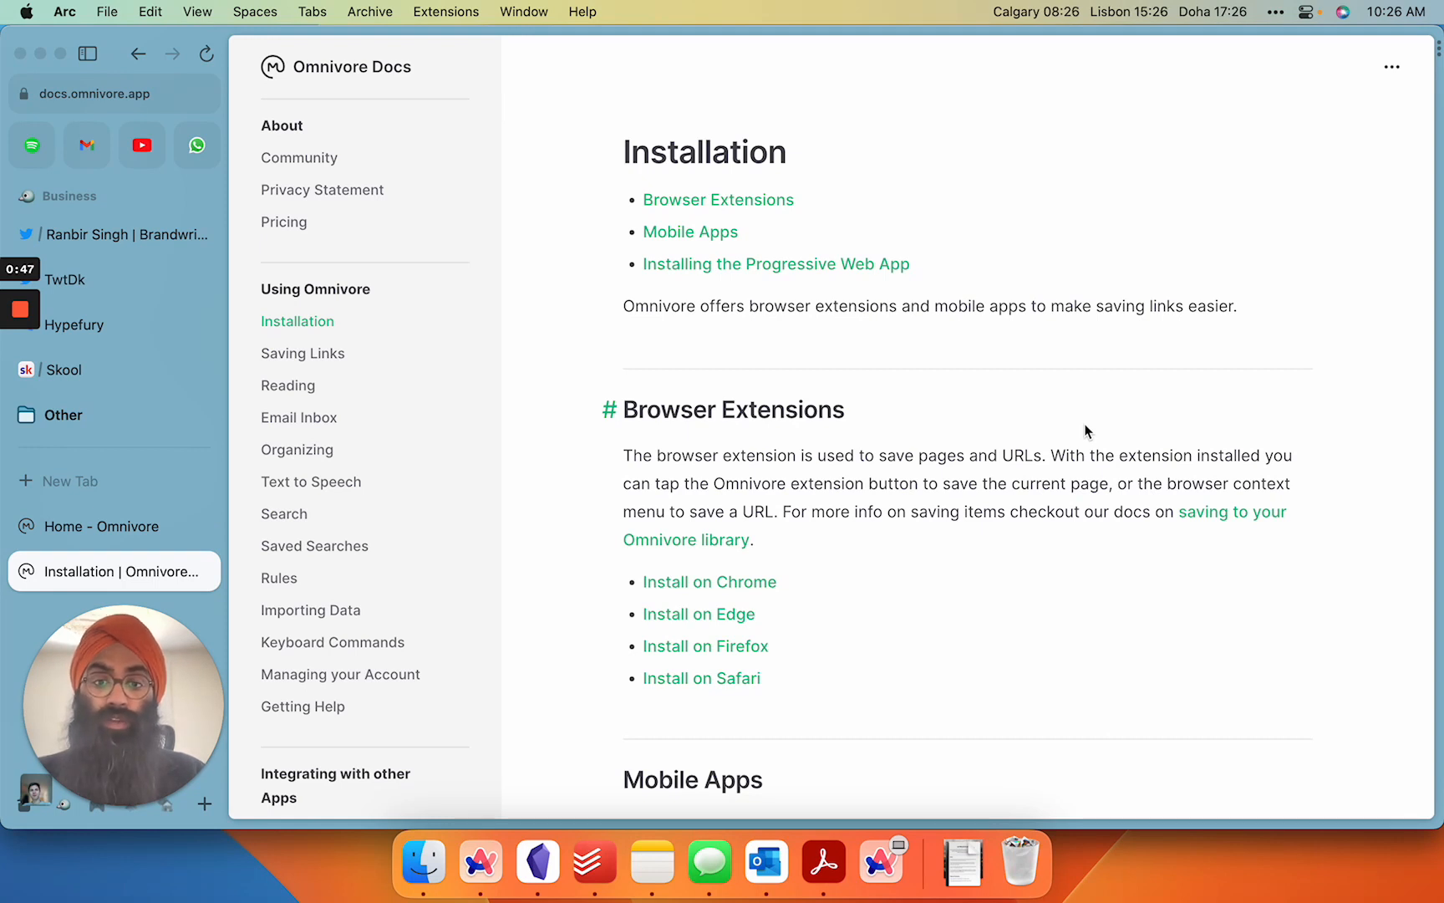
pyautogui.moveTo(328, 155)
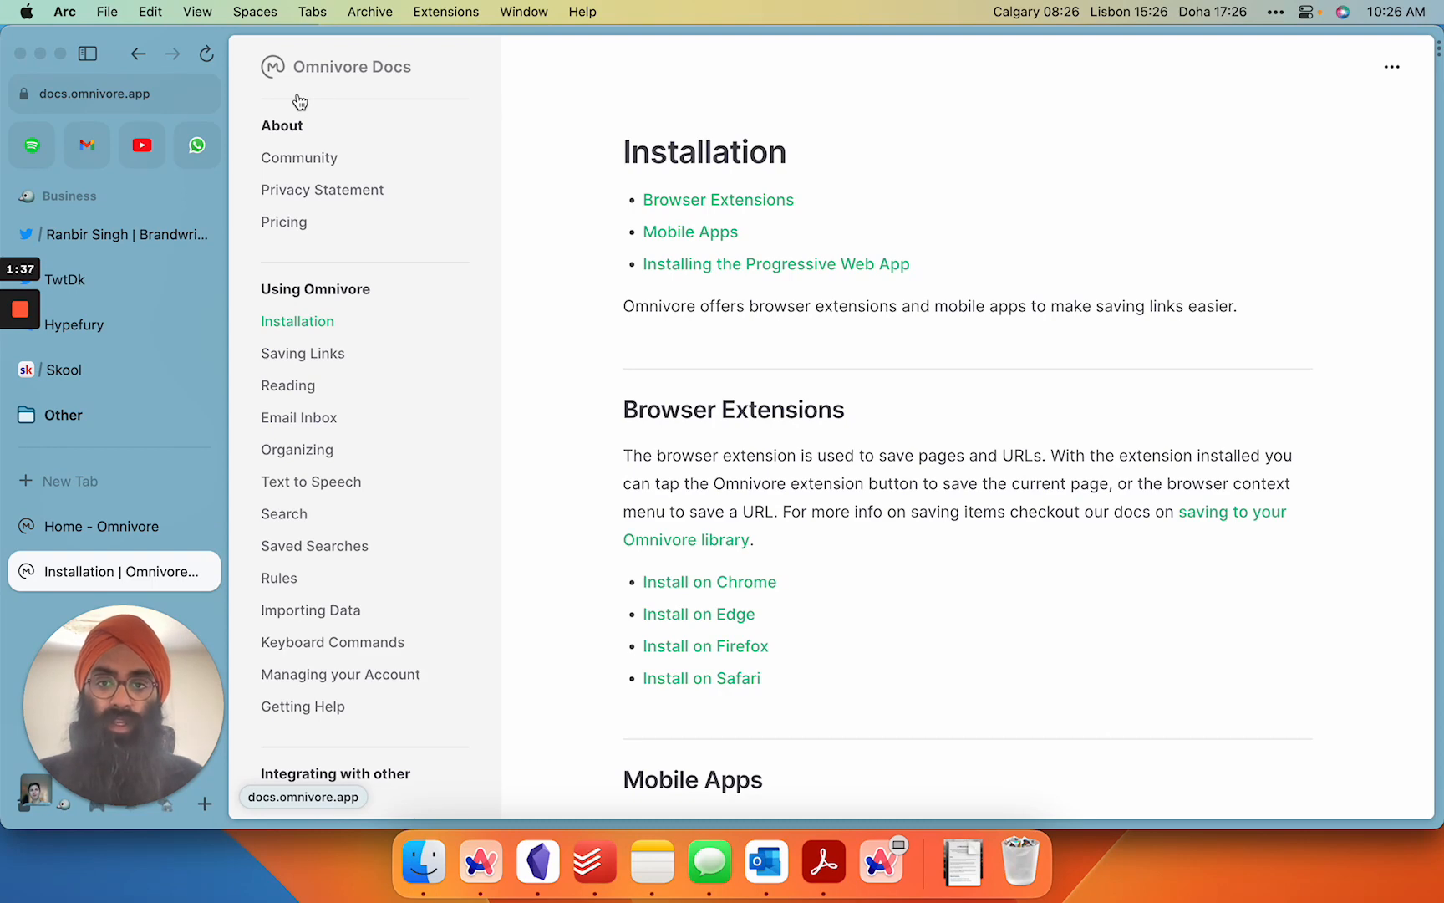
# Step: View the Doug DeMuro car reviews article from the Omnivore home library, then go back to the inbox
pyautogui.click(102, 527)
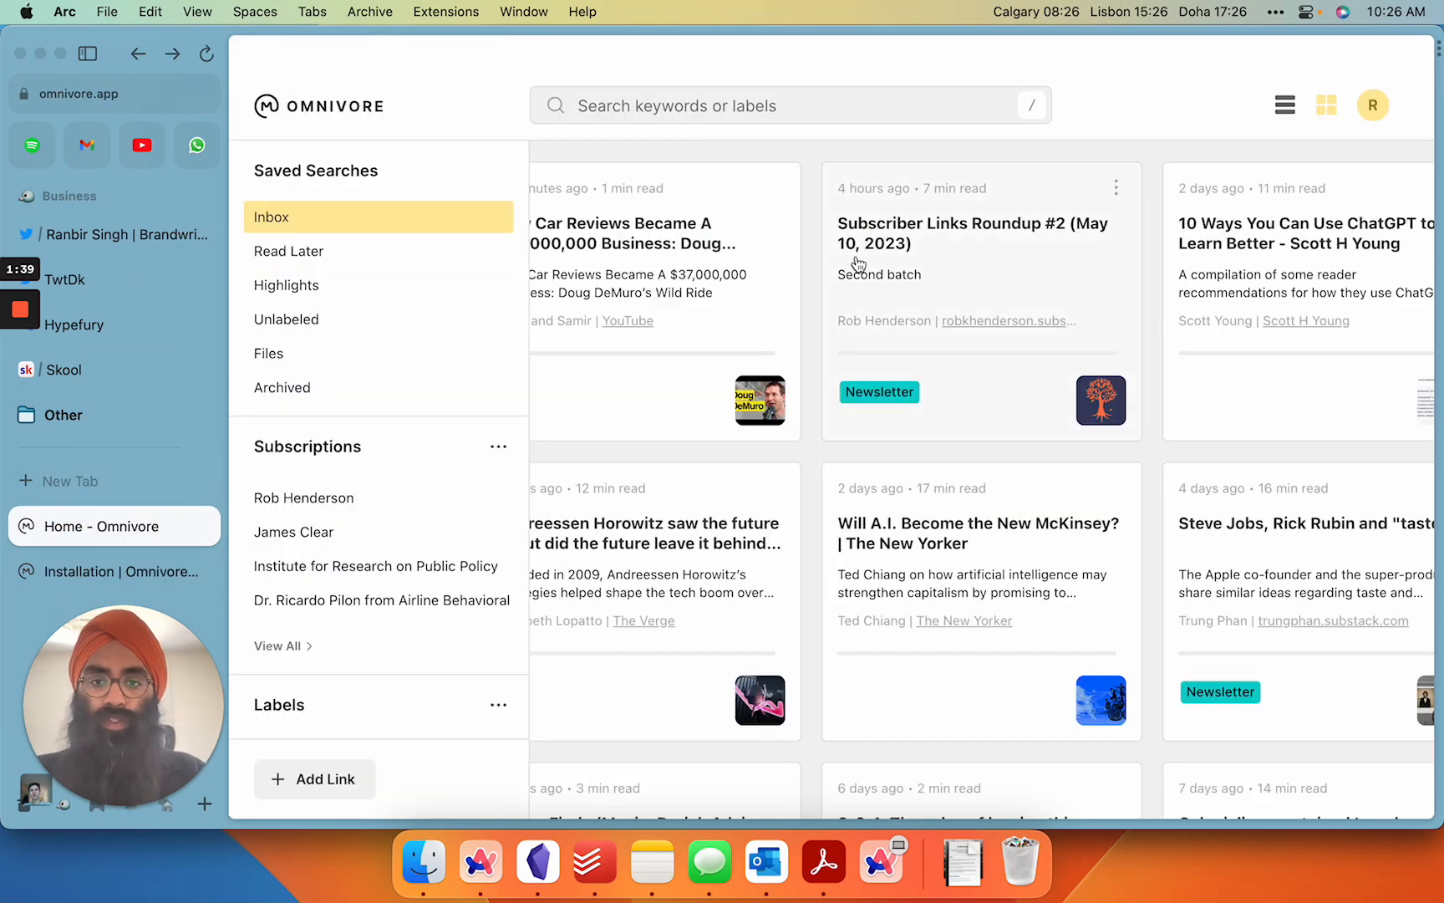
pyautogui.moveTo(801, 458)
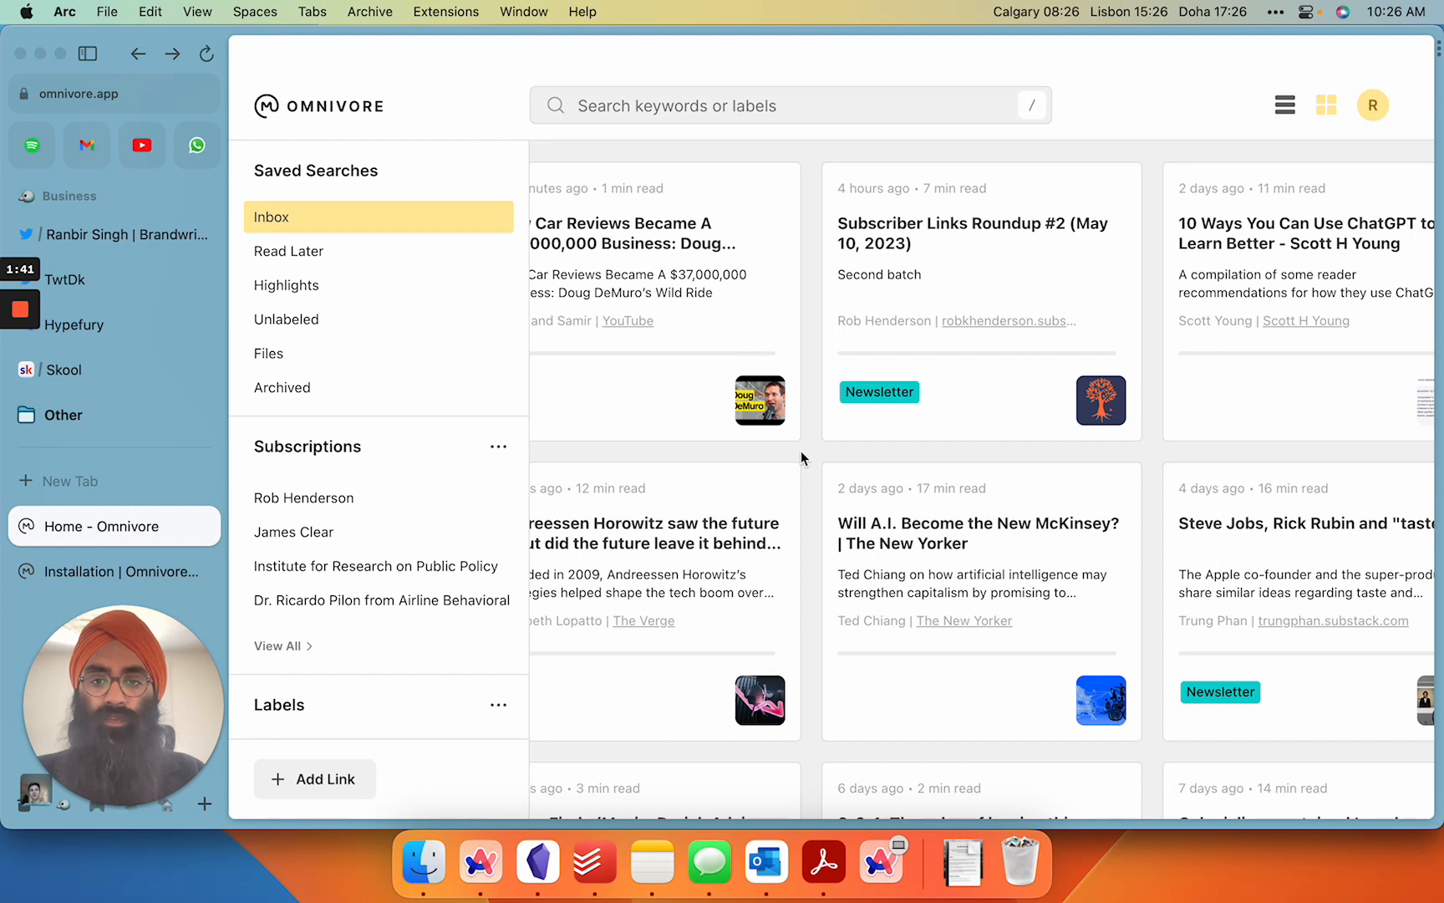
pyautogui.moveTo(724, 329)
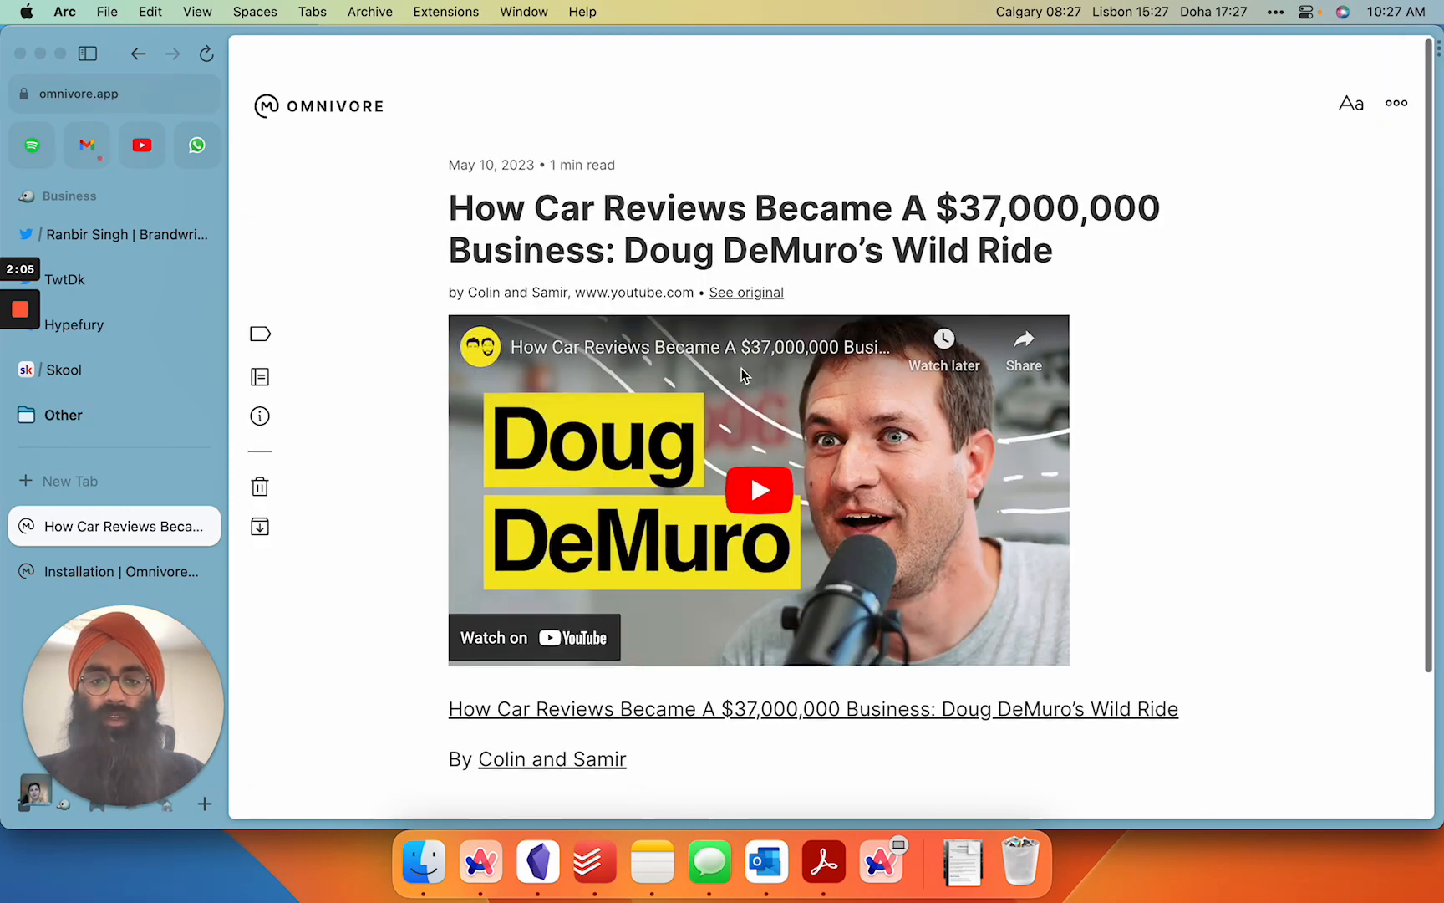
pyautogui.scroll(-3)
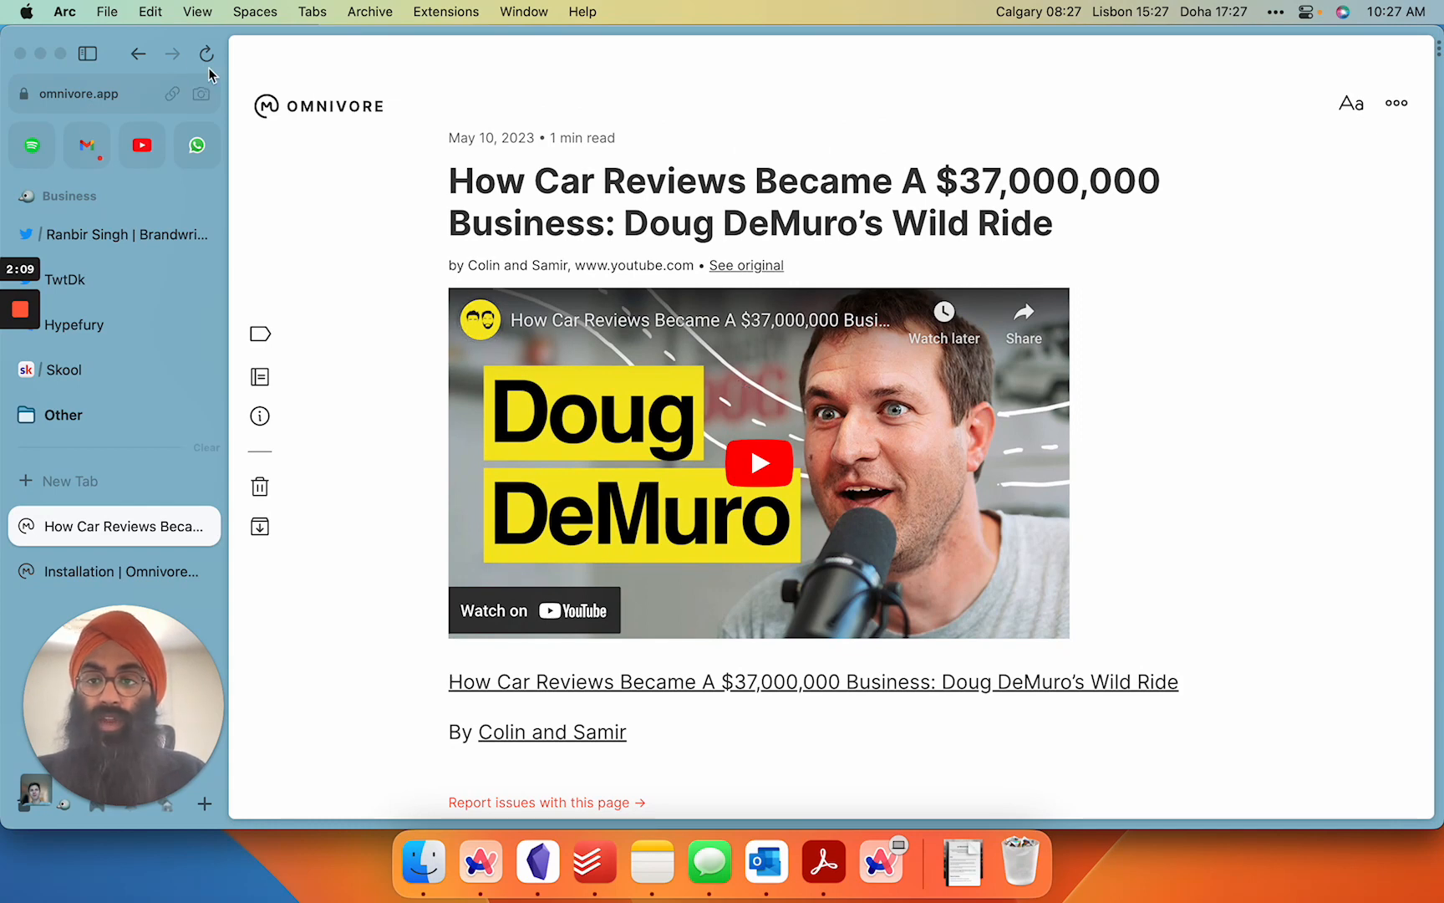
pyautogui.click(138, 53)
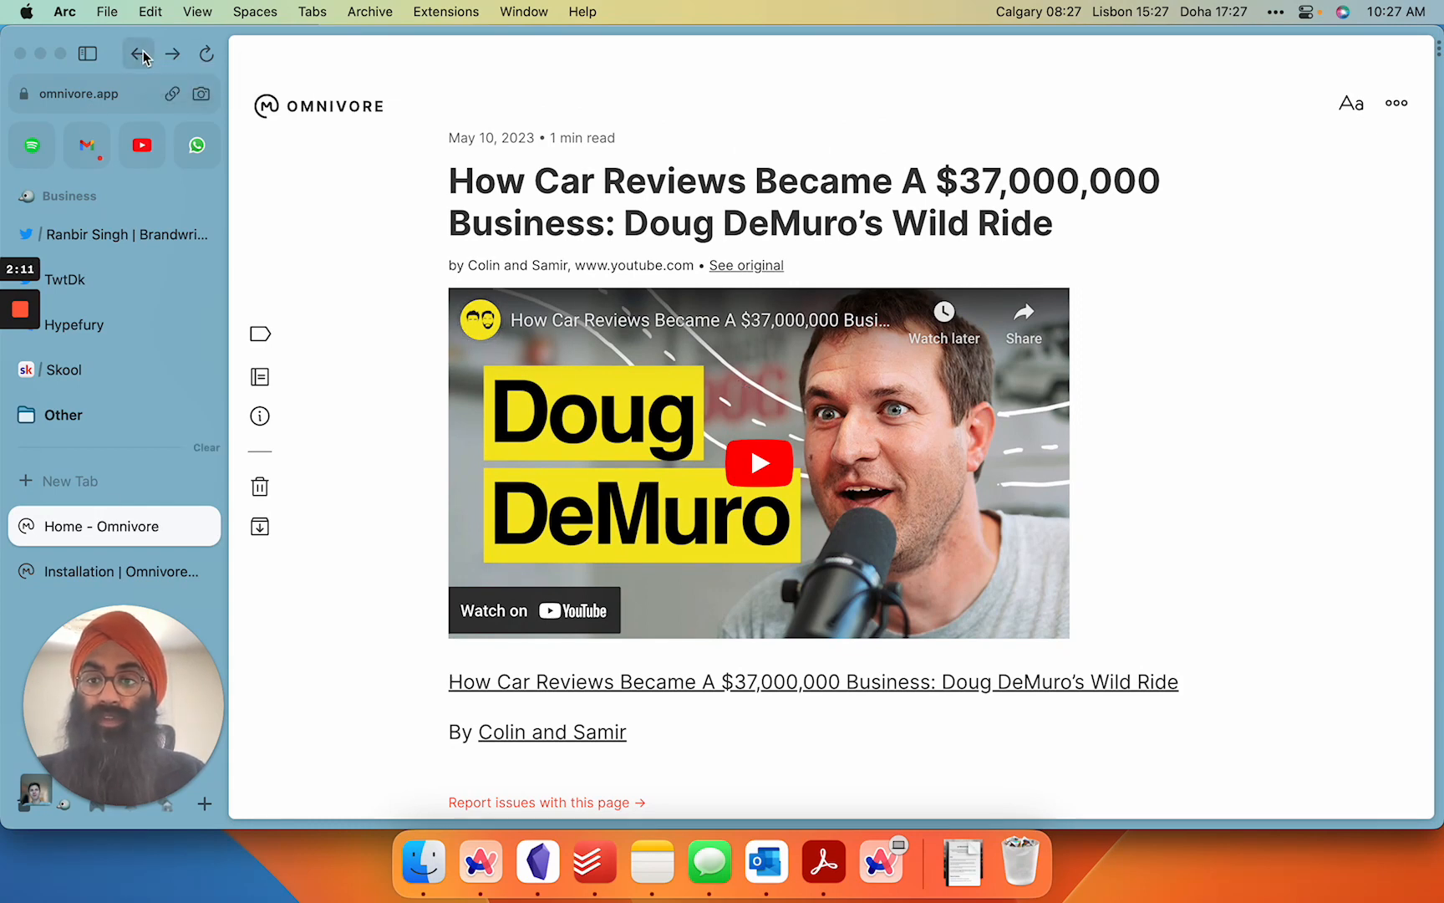
pyautogui.click(139, 53)
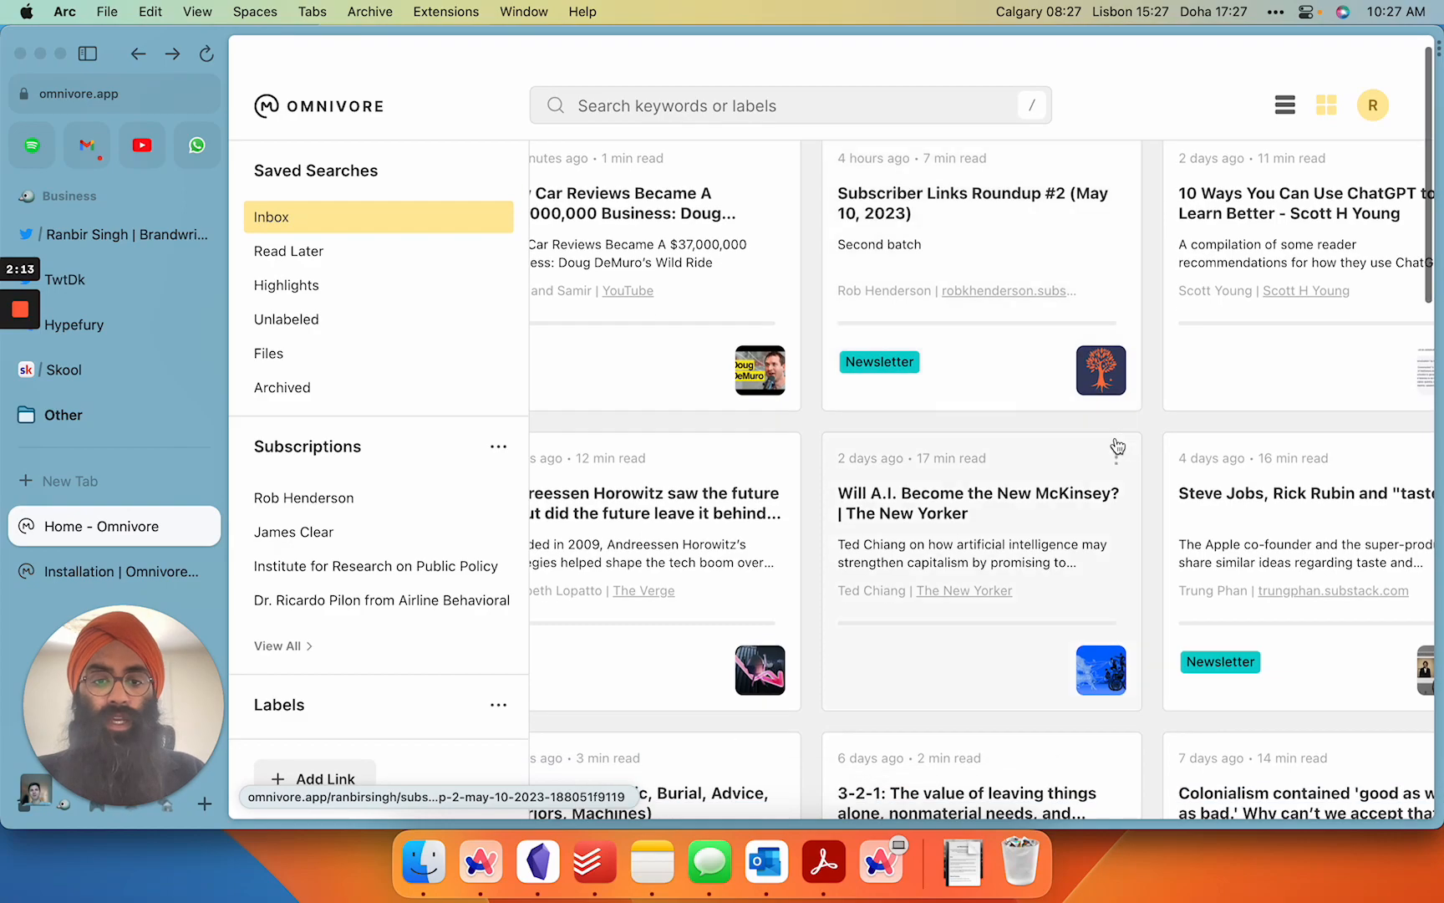
pyautogui.moveTo(1066, 531)
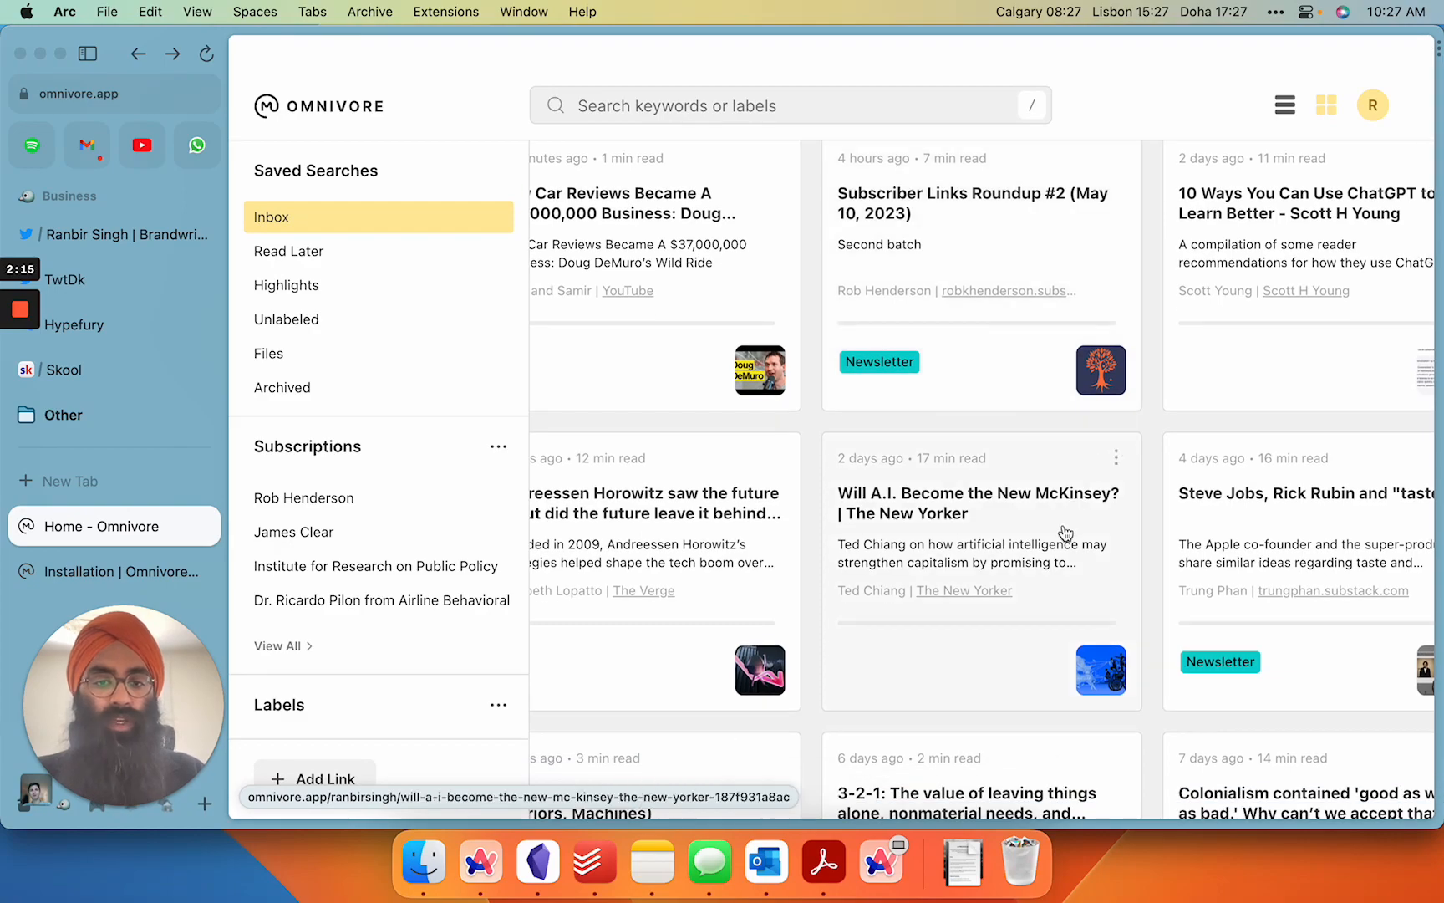
# Step: In 'Will A.I. Become the New McKinsey?', highlight the 'So, I would like to propose…' consulting-firm passage
pyautogui.click(979, 503)
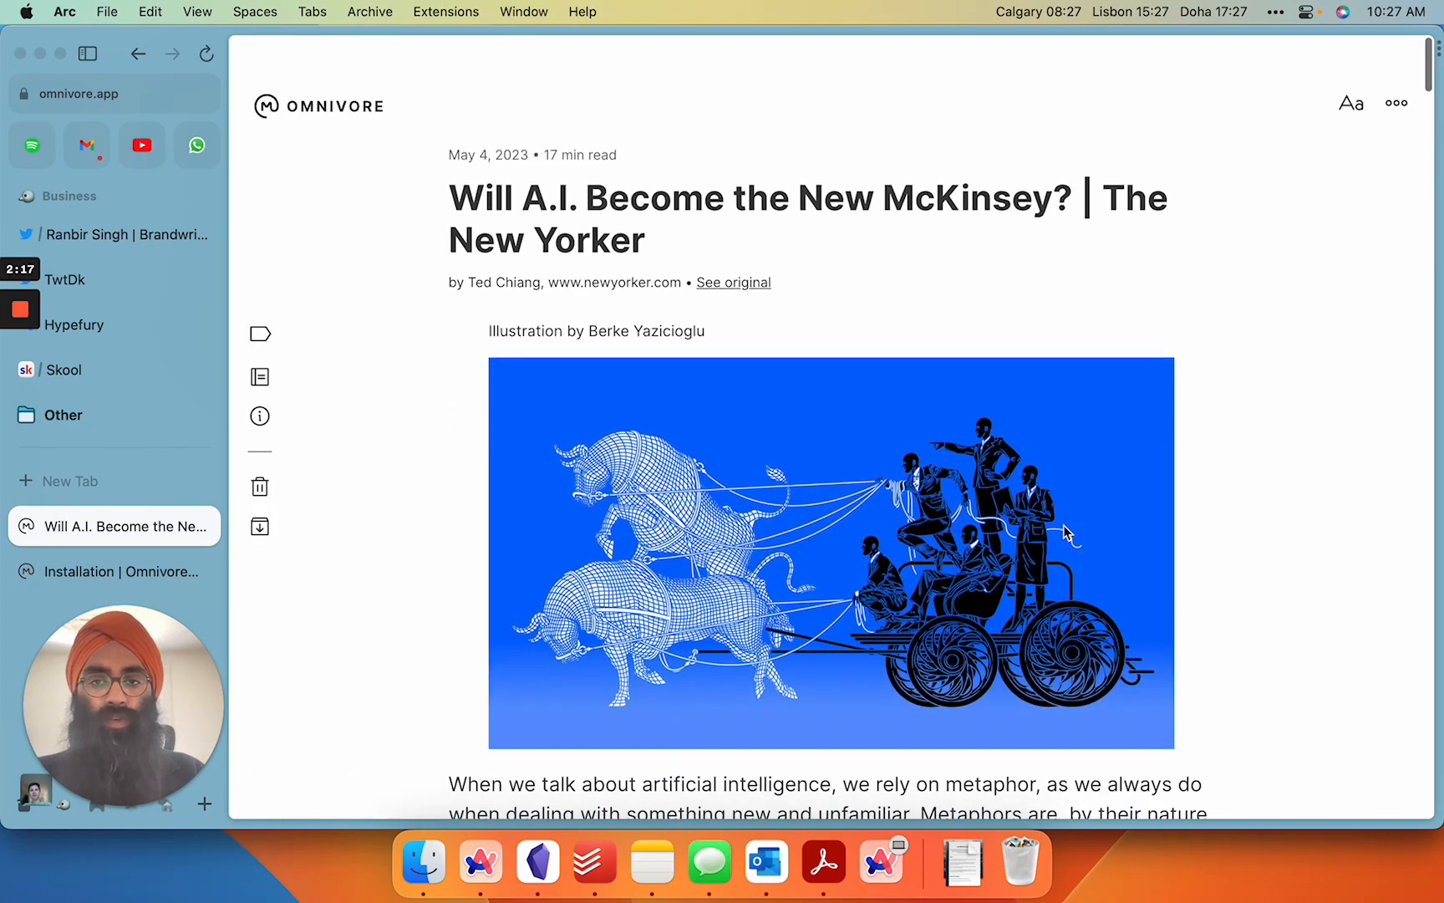
pyautogui.scroll(-3)
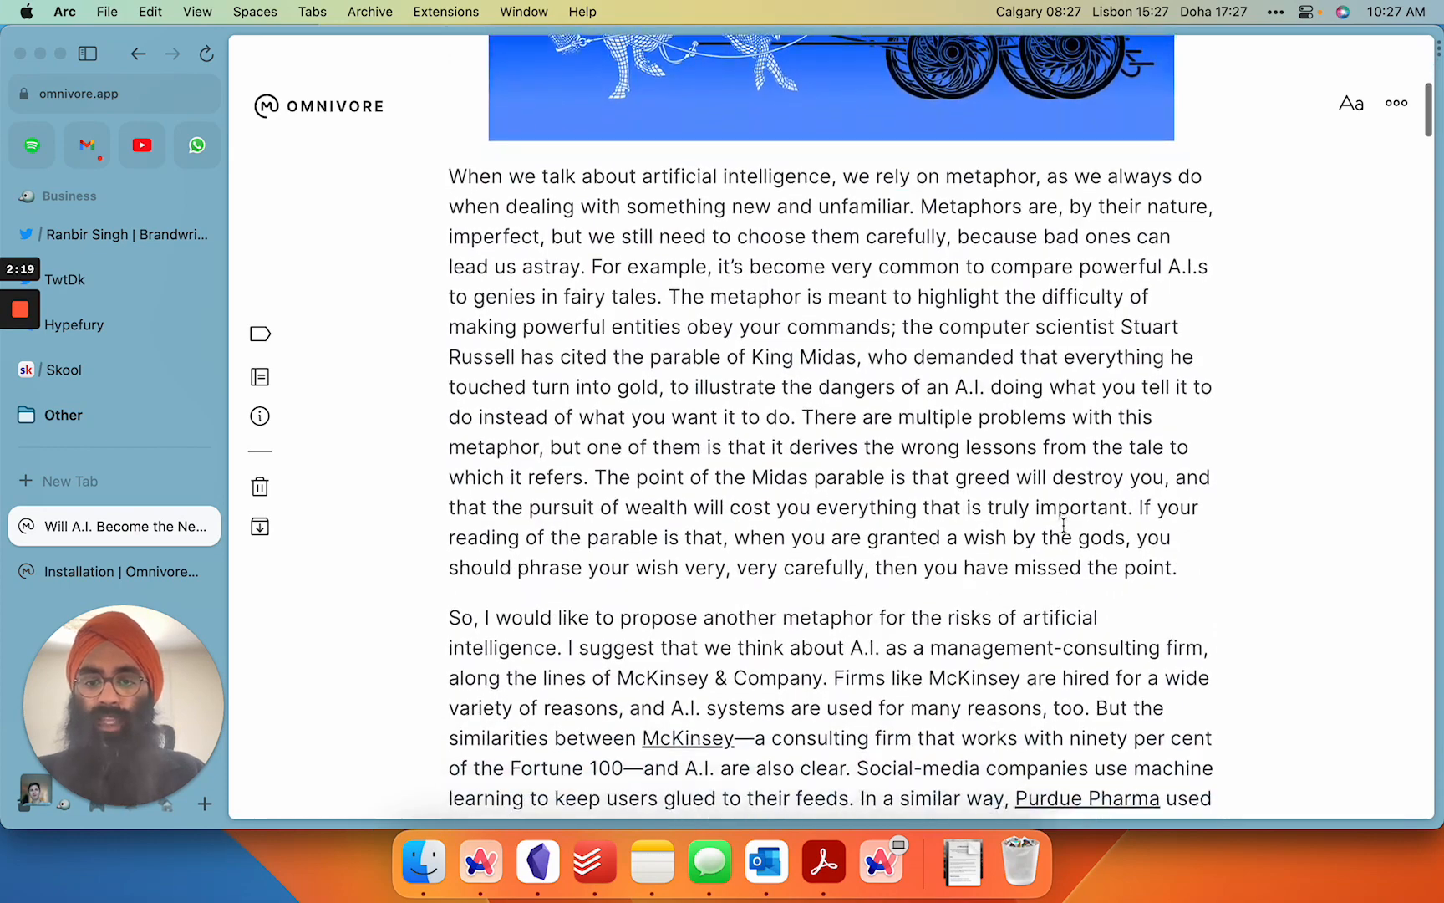
pyautogui.scroll(-3)
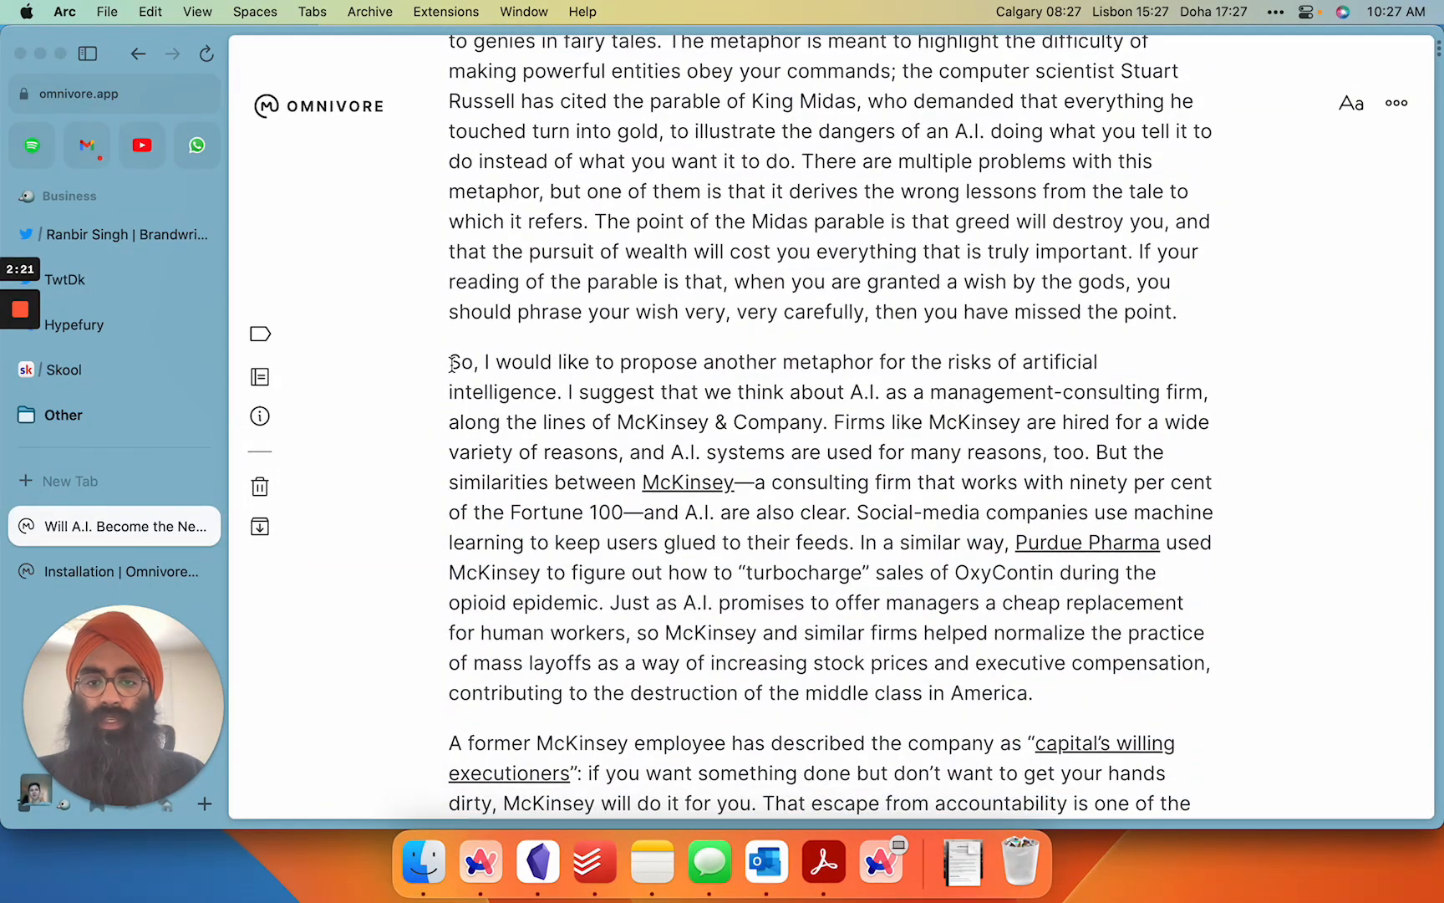
pyautogui.moveTo(448, 361); pyautogui.dragTo(819, 421)
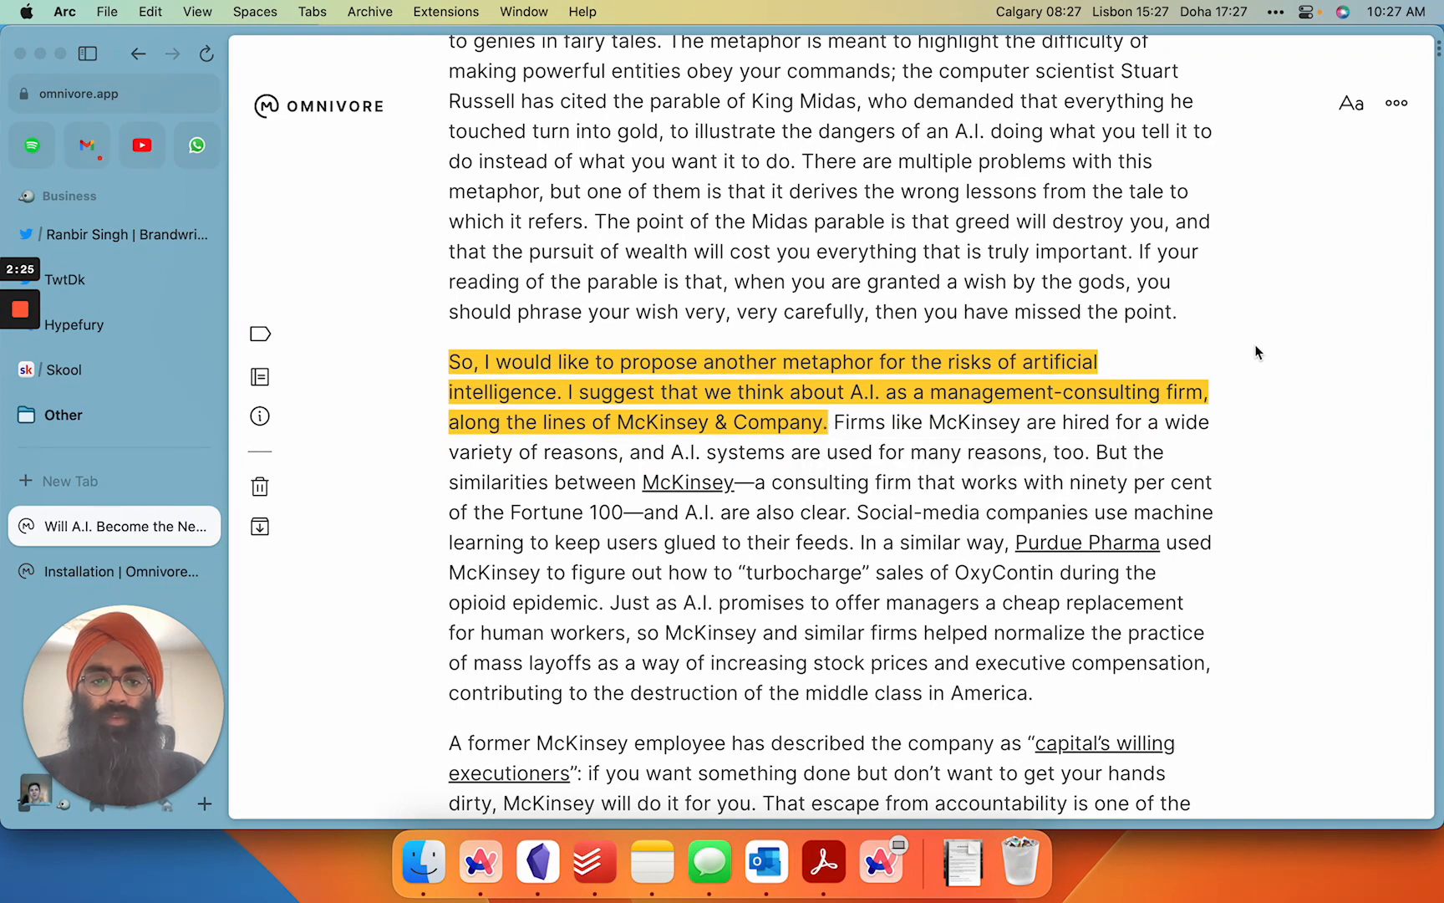
pyautogui.moveTo(670, 394)
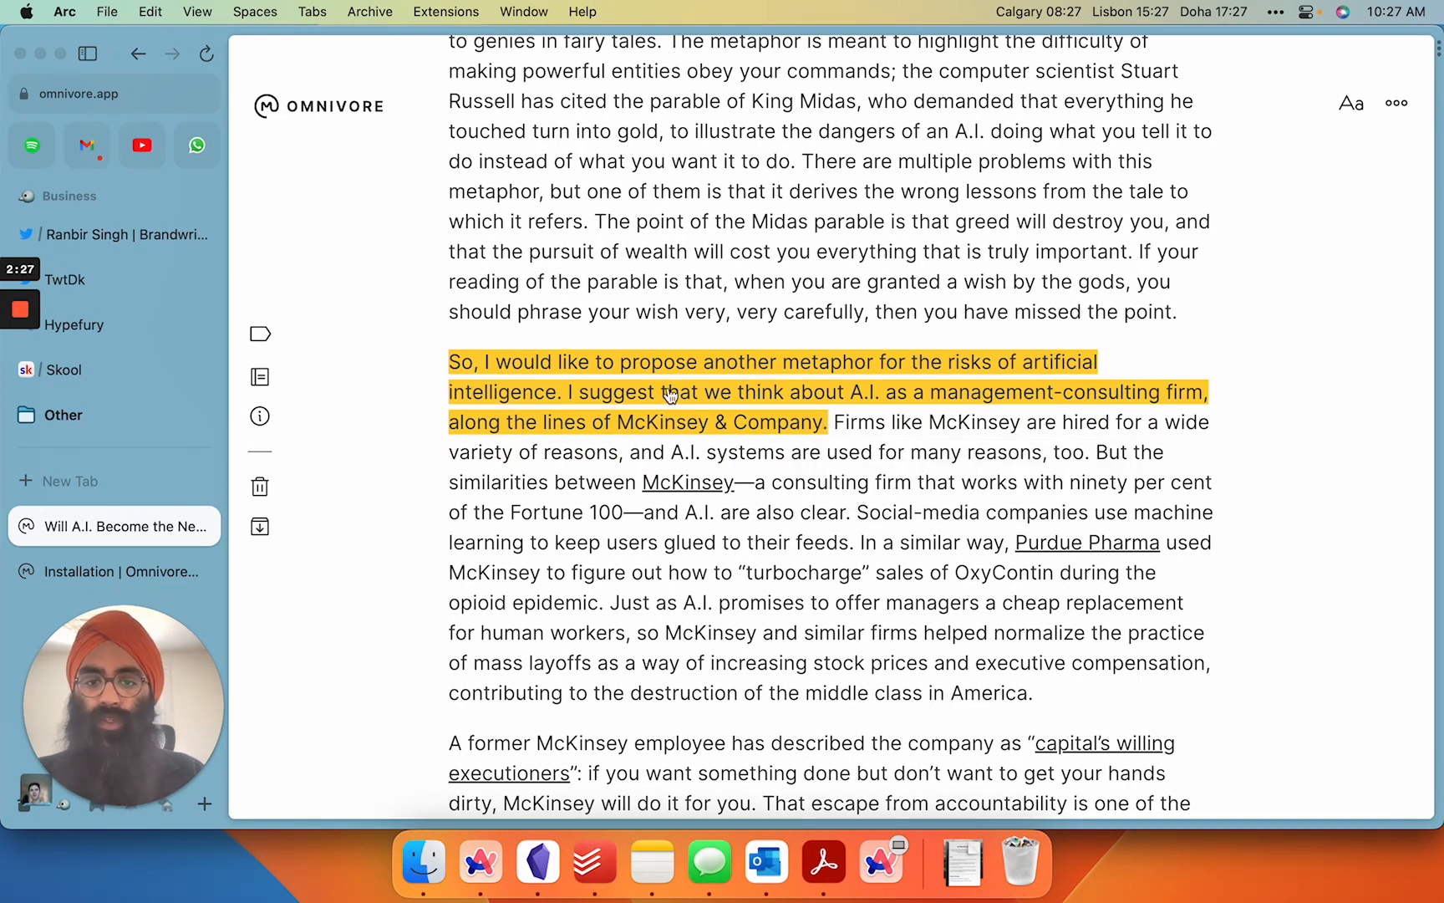
pyautogui.moveTo(603, 464)
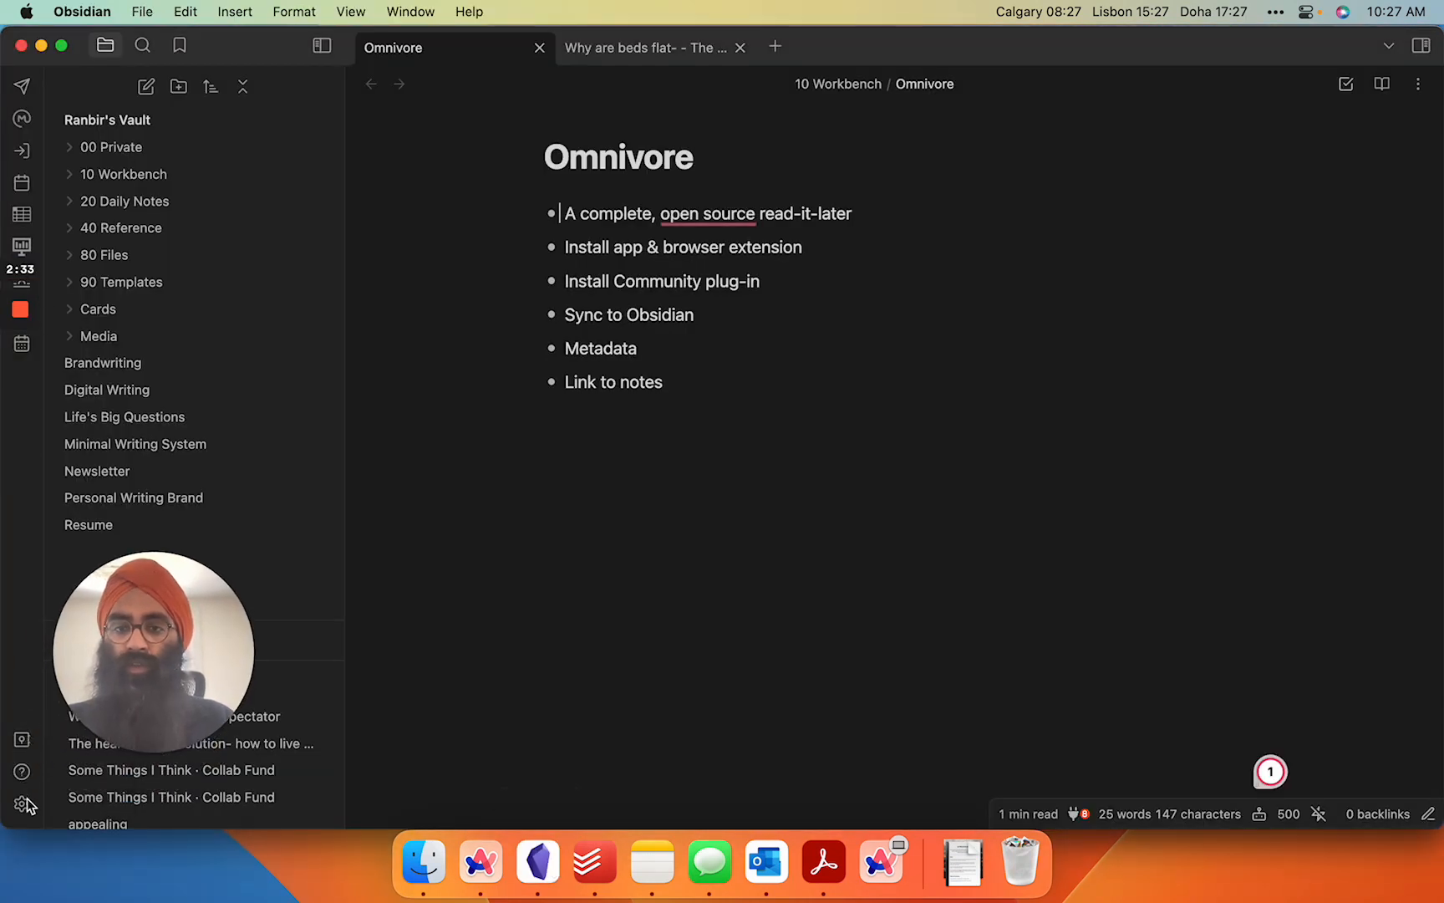
# Step: Find Omnivore in Community plugins by searching 'omni' and open its Options page
pyautogui.click(21, 802)
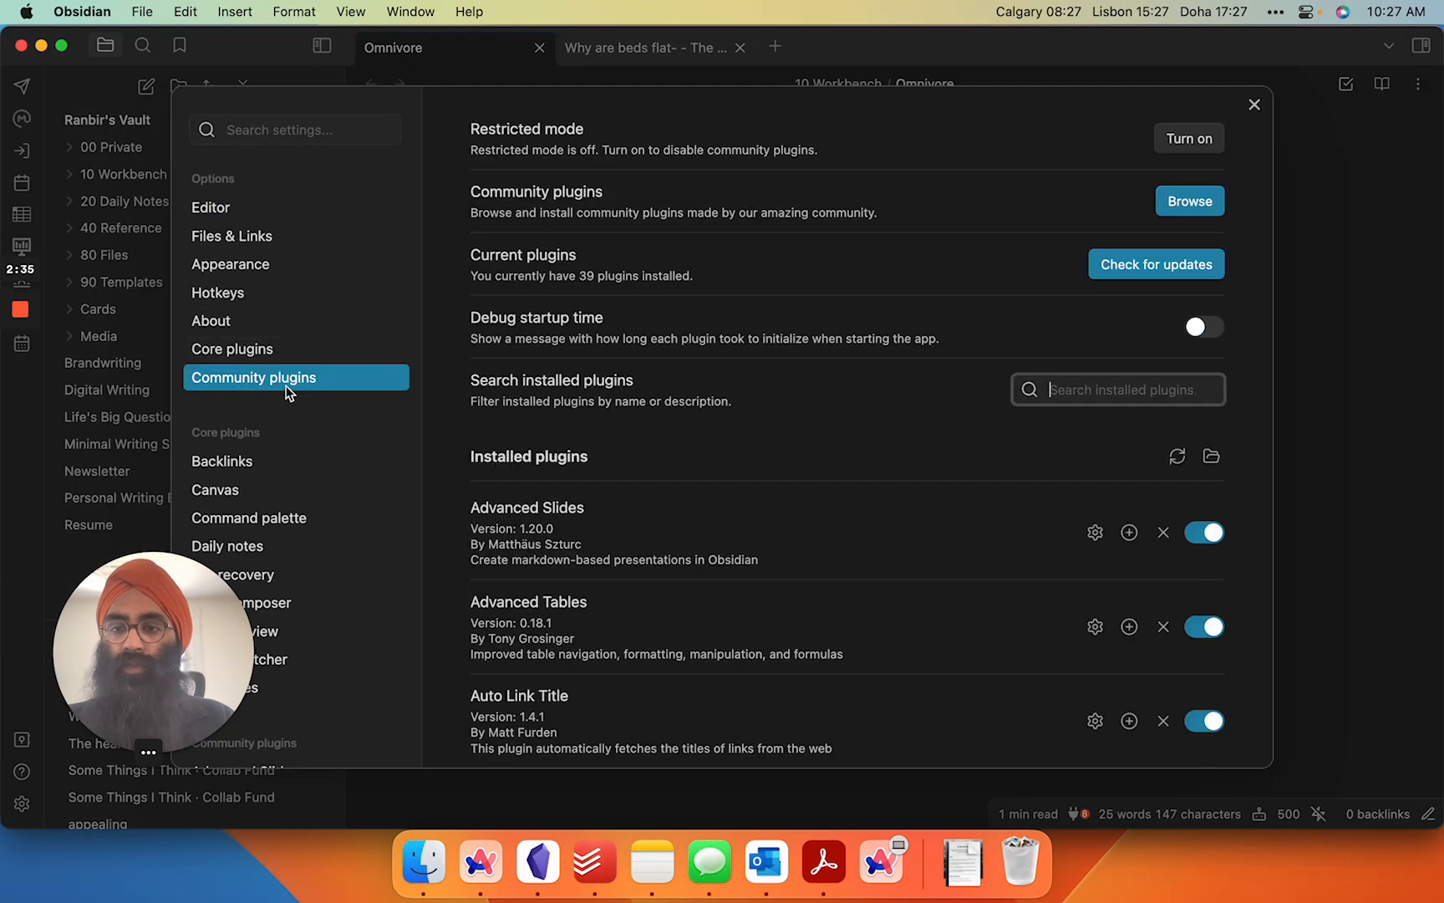
pyautogui.click(1188, 200)
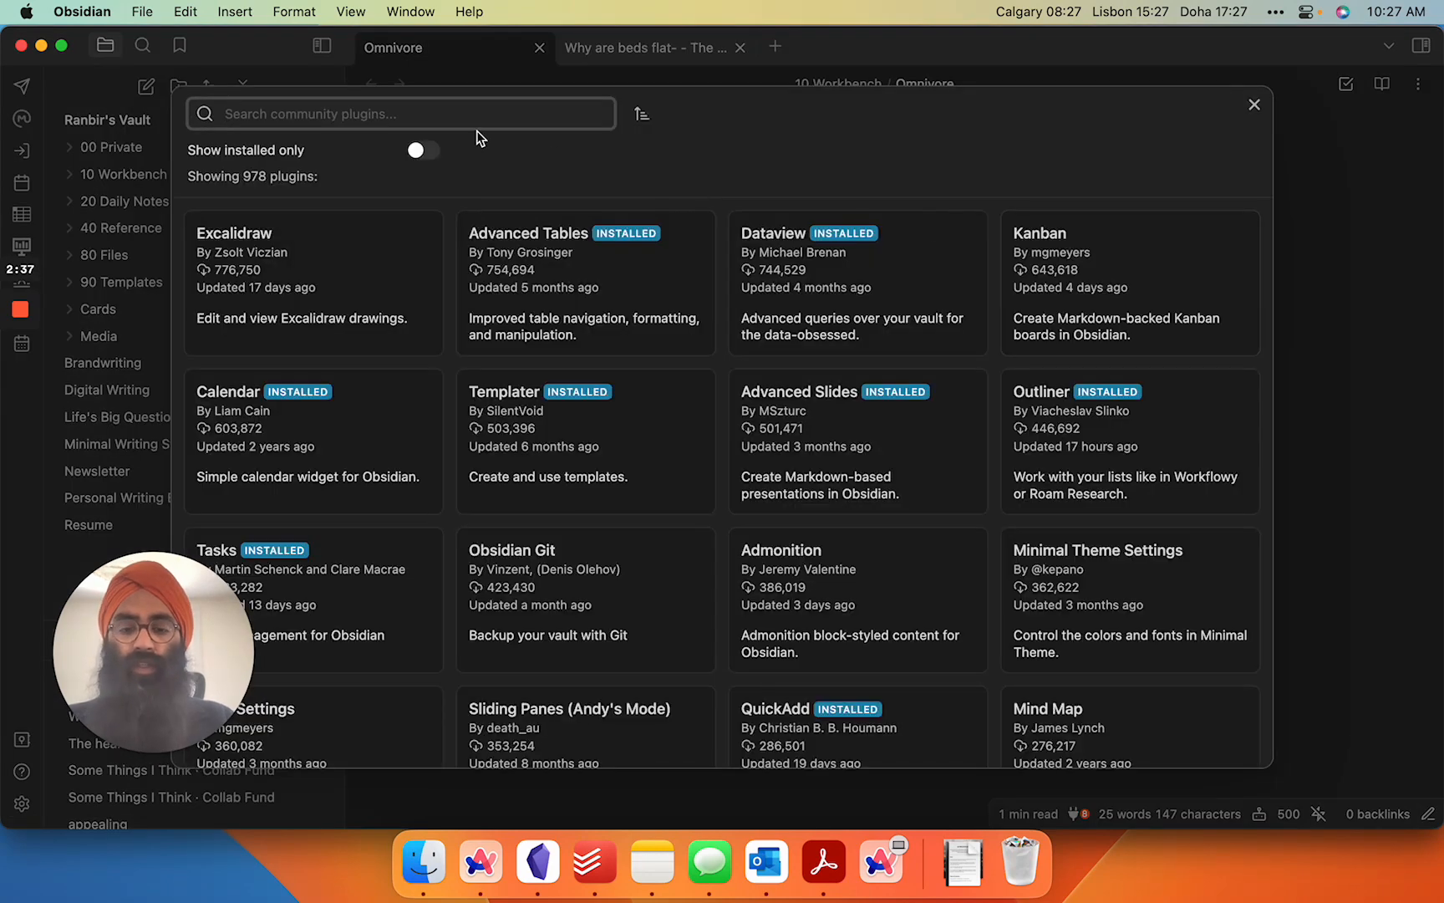
pyautogui.write('omni')
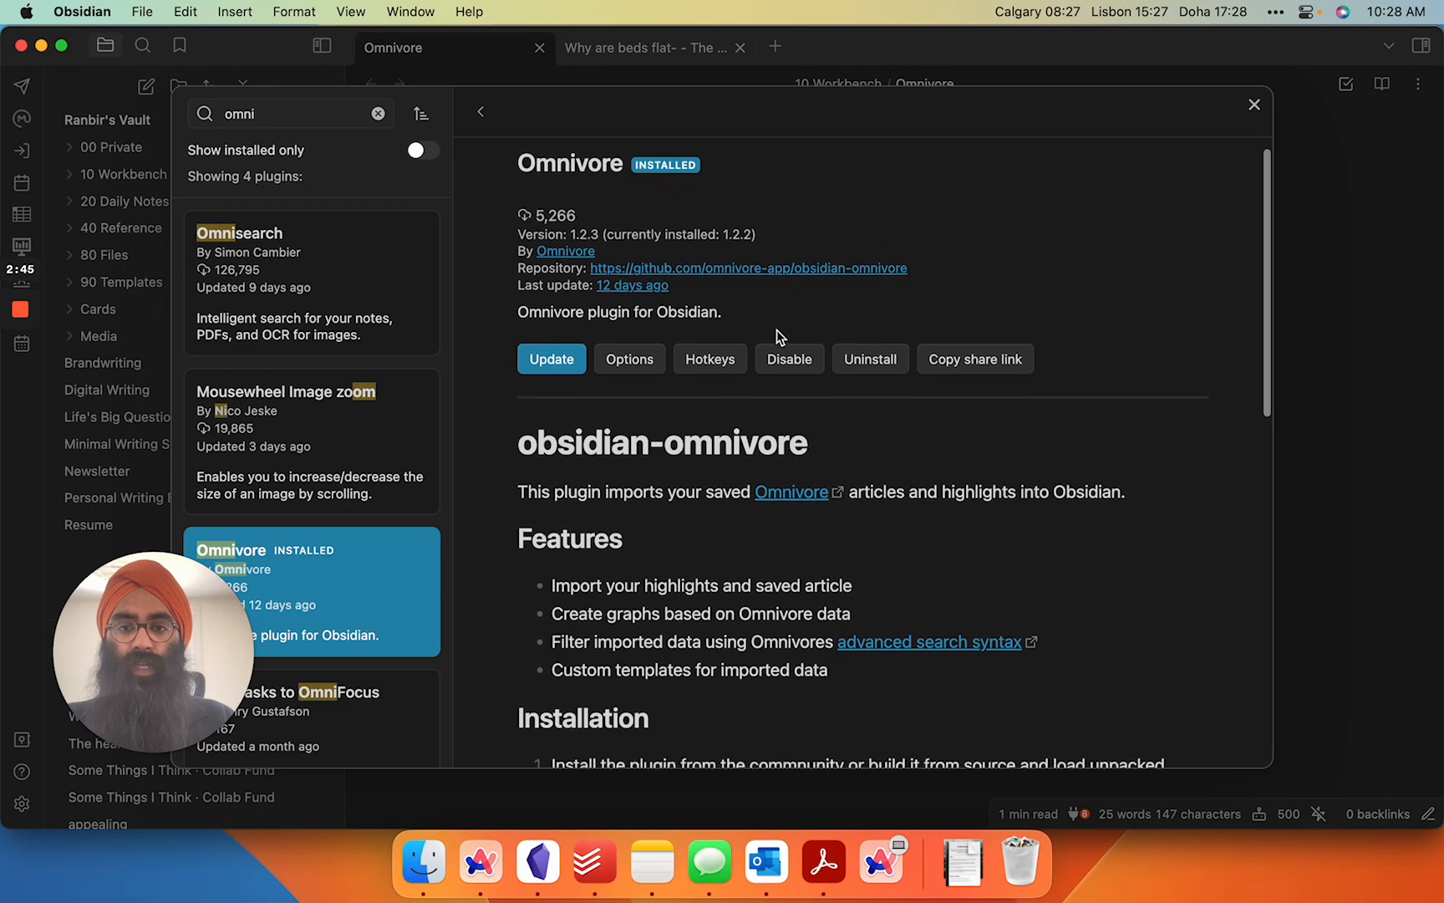
pyautogui.scroll(-3)
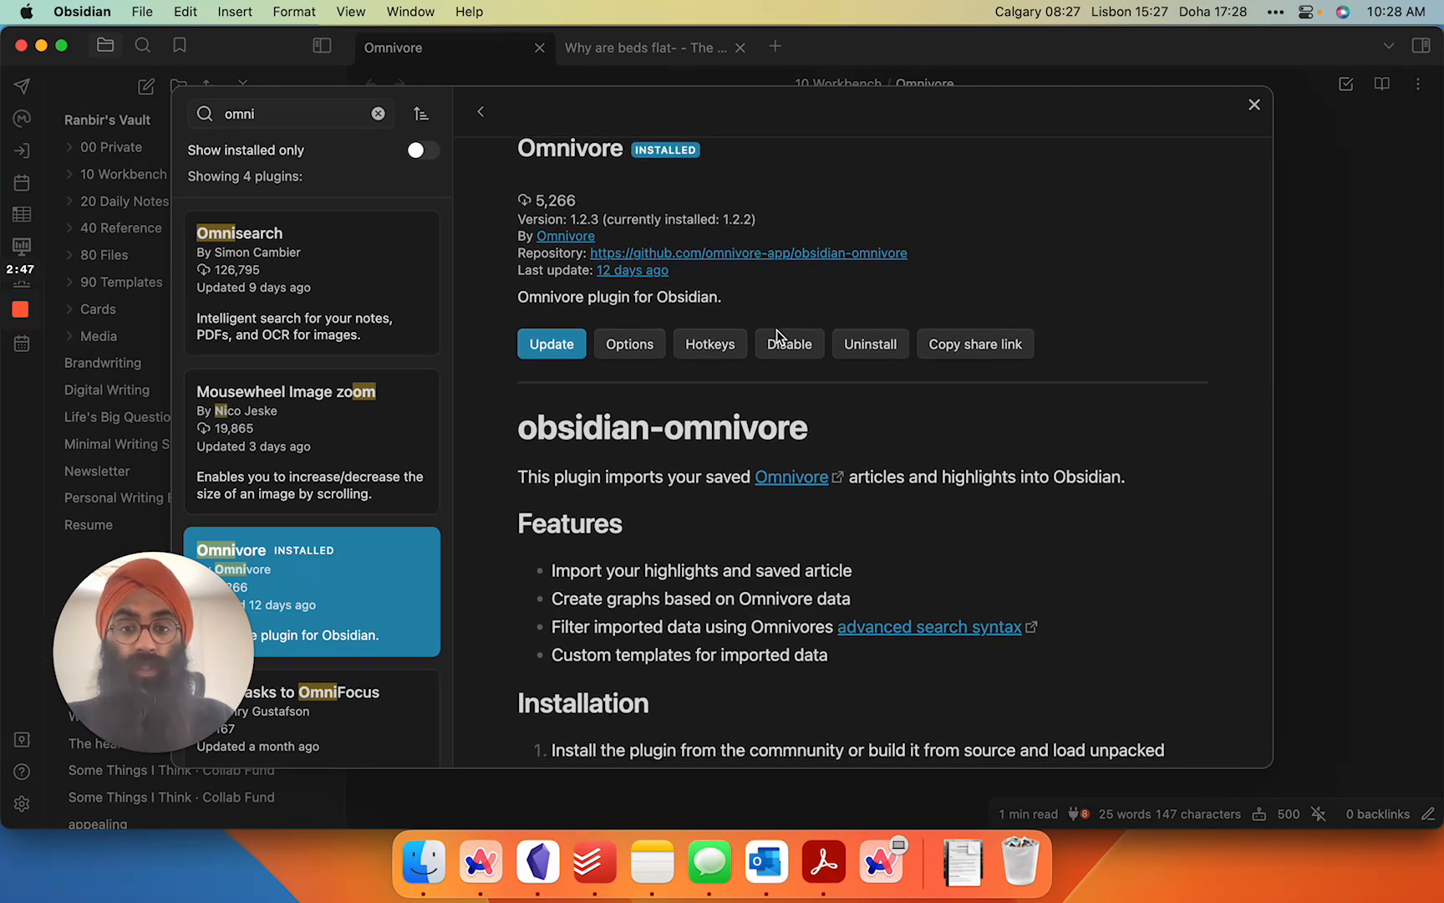
pyautogui.click(629, 344)
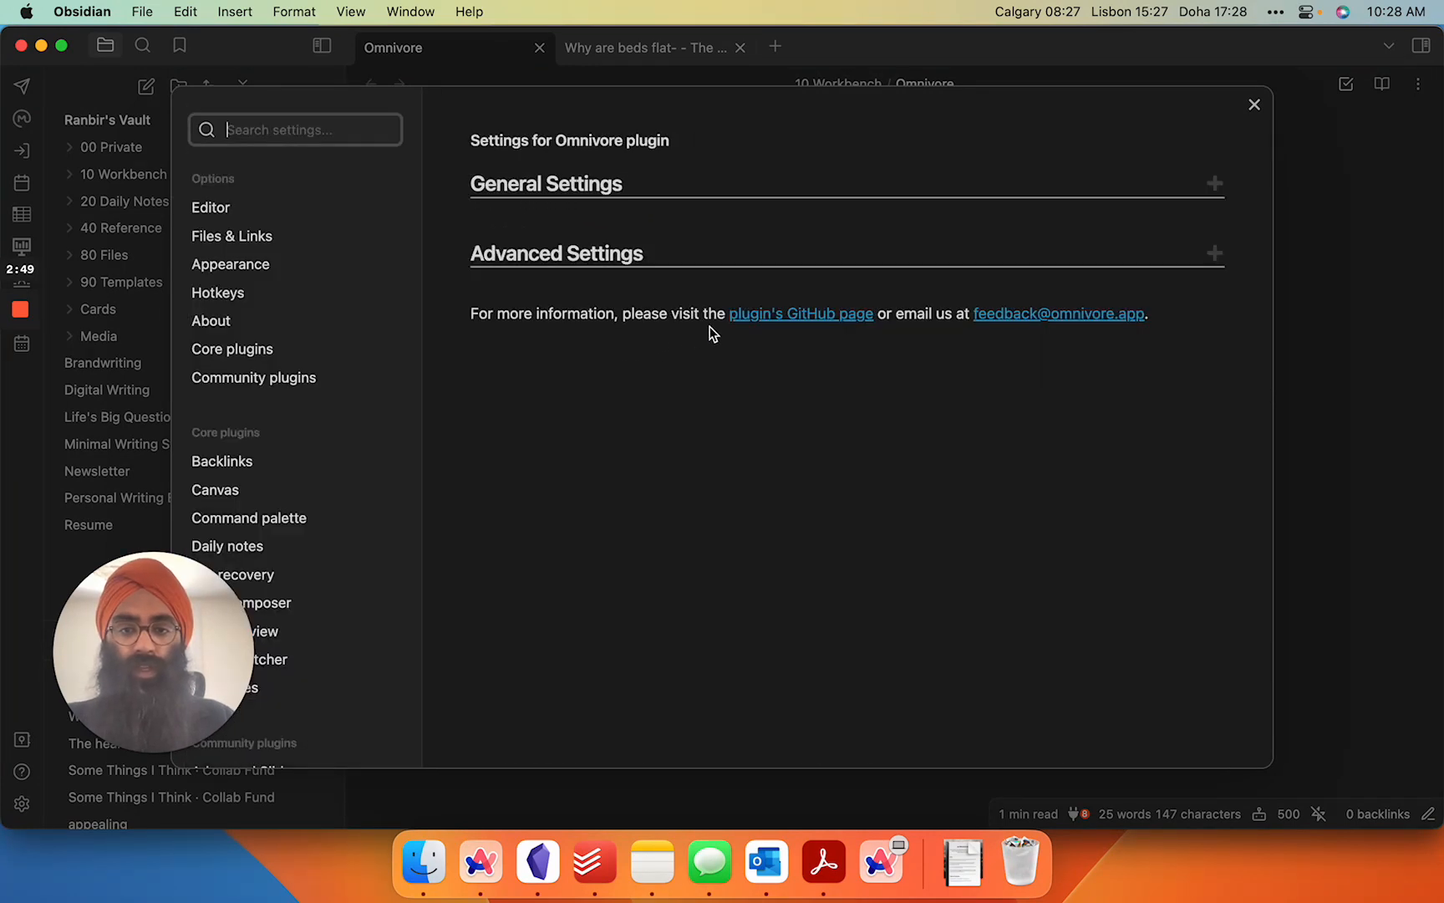
# Step: Keep Highlight Order by location in article, review the template and 40 Reference/Omnivore folder, and close Settings
pyautogui.click(1213, 183)
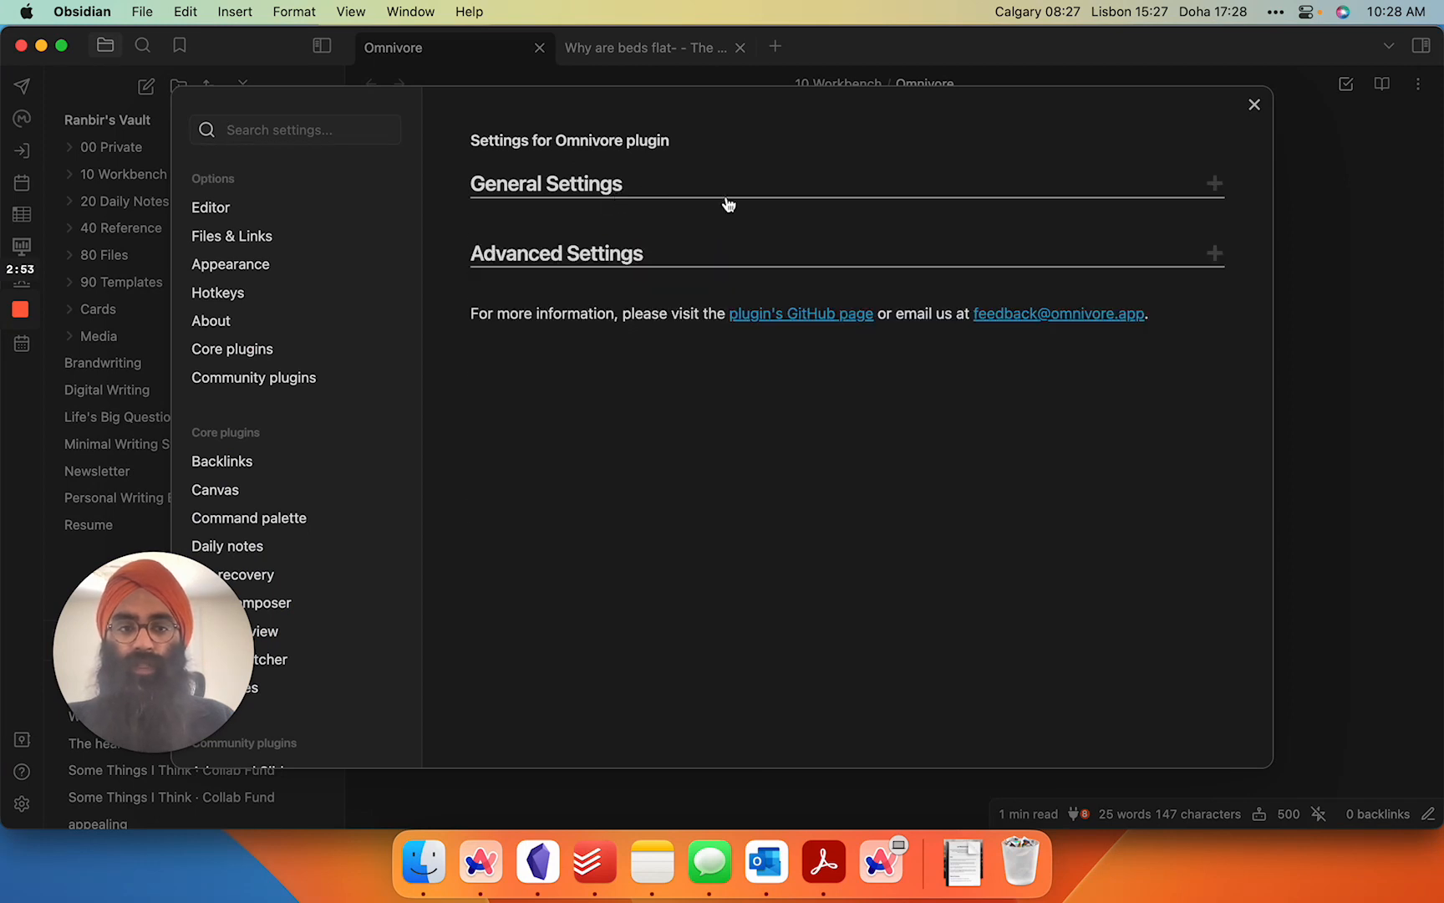
pyautogui.moveTo(689, 204)
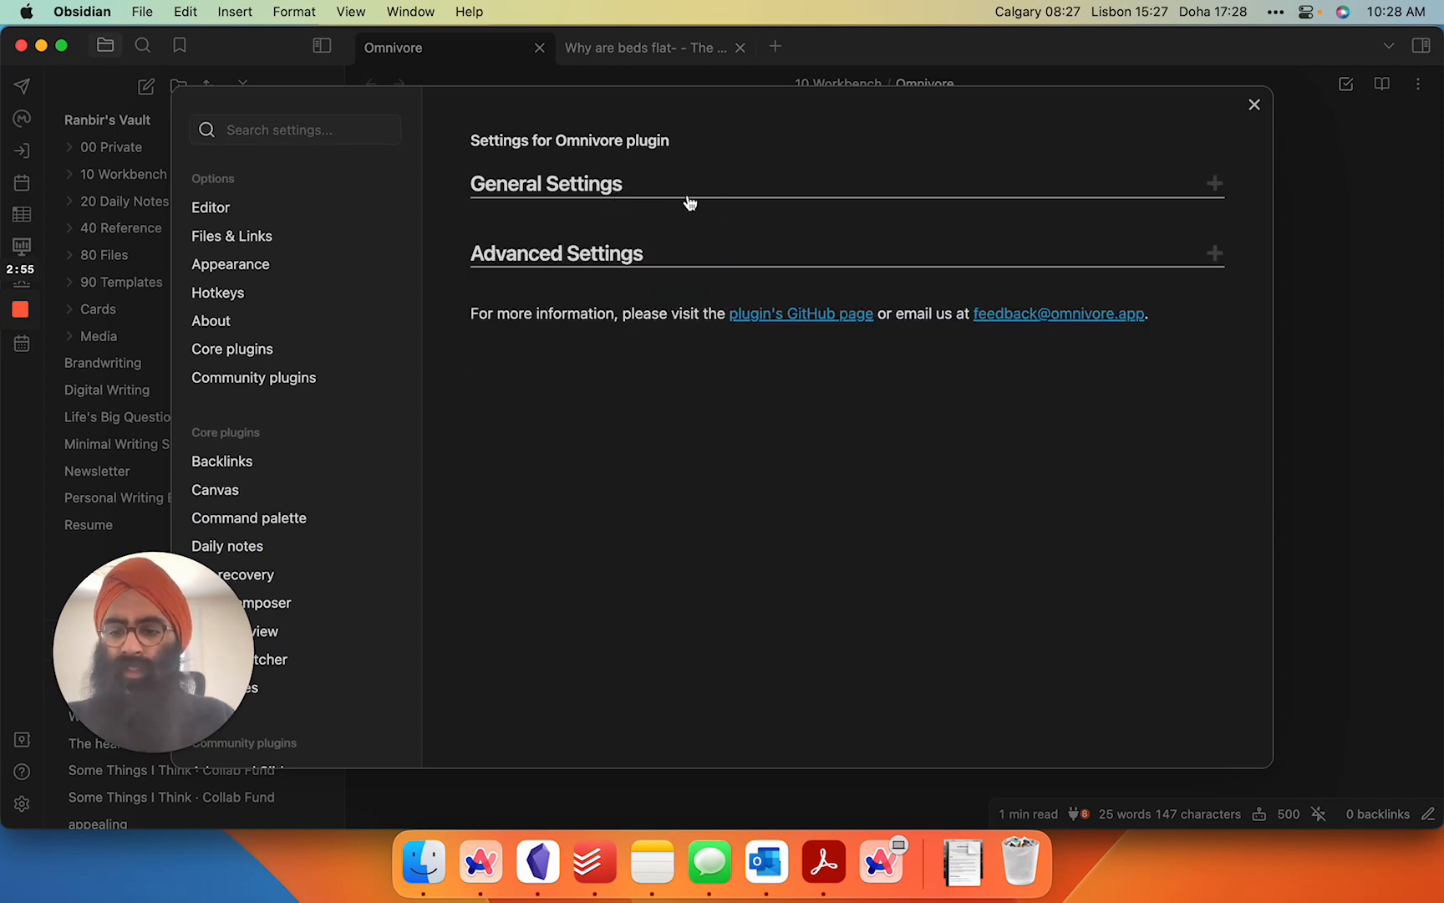
pyautogui.click(544, 184)
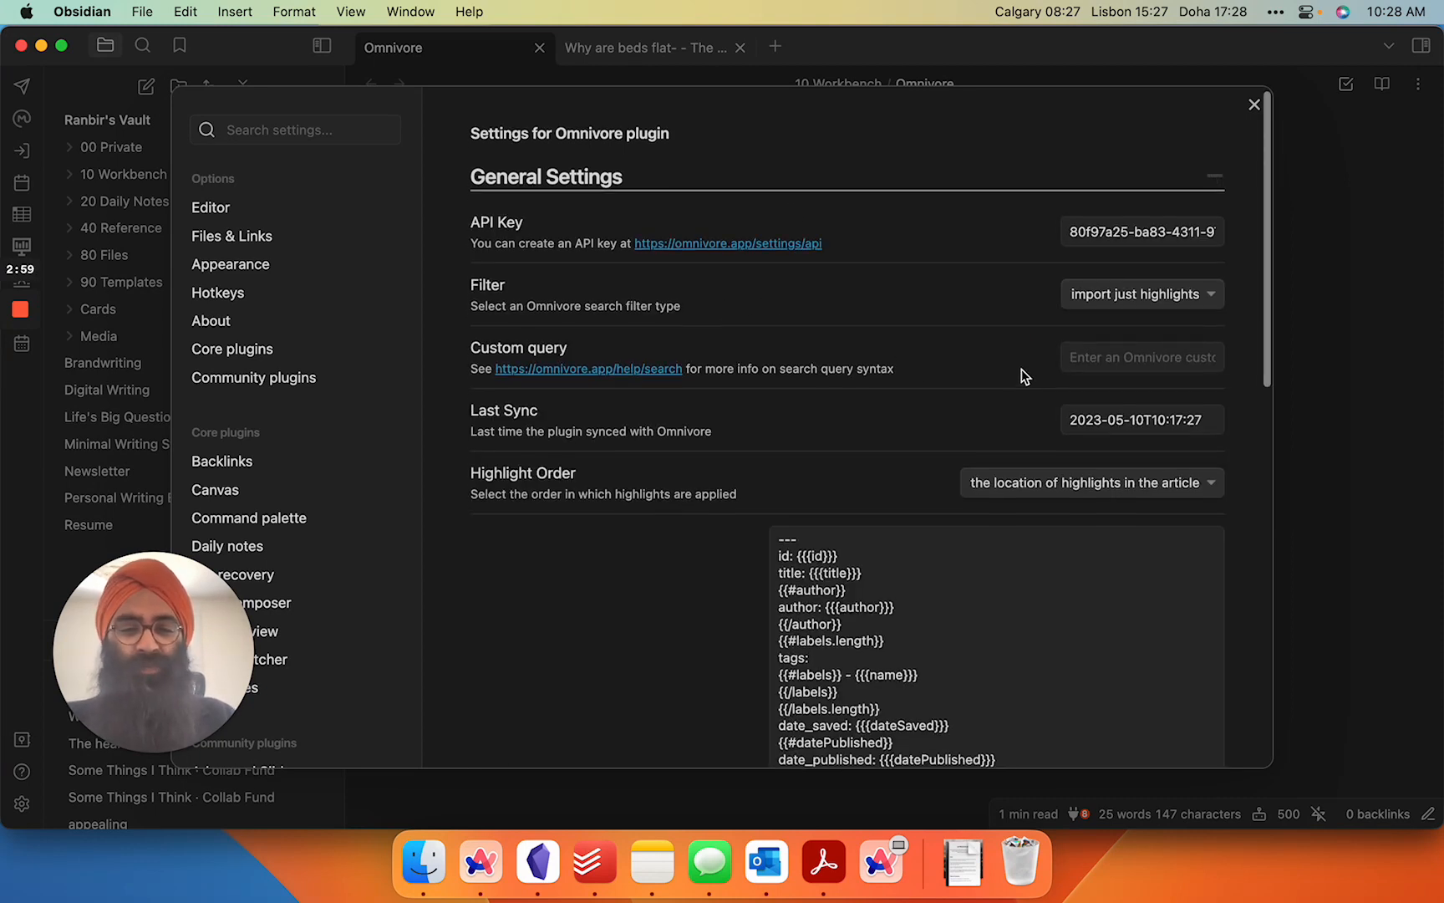
pyautogui.scroll(-3)
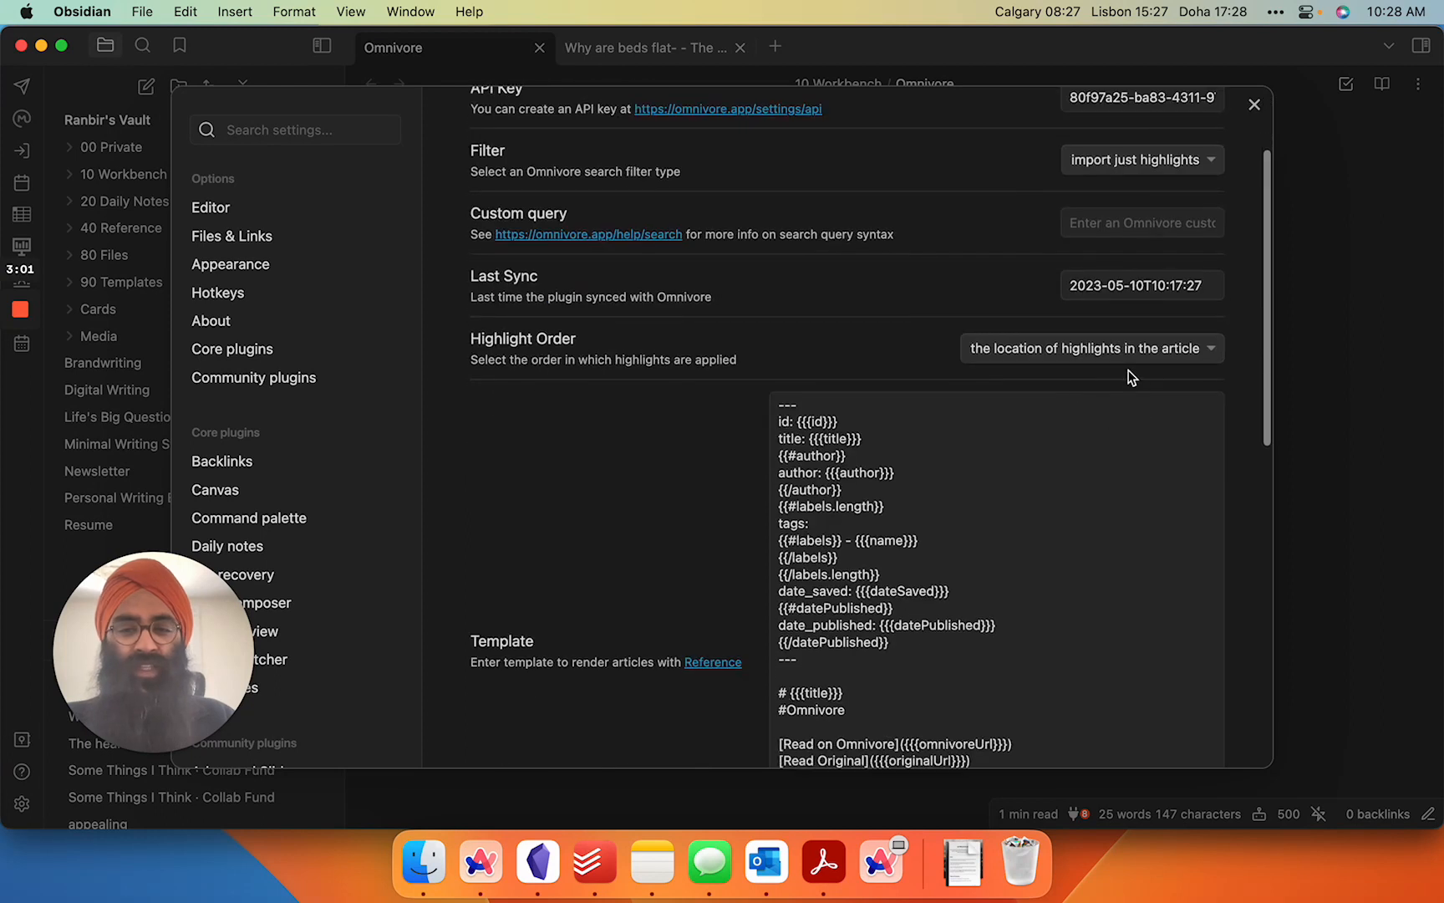
pyautogui.click(1089, 347)
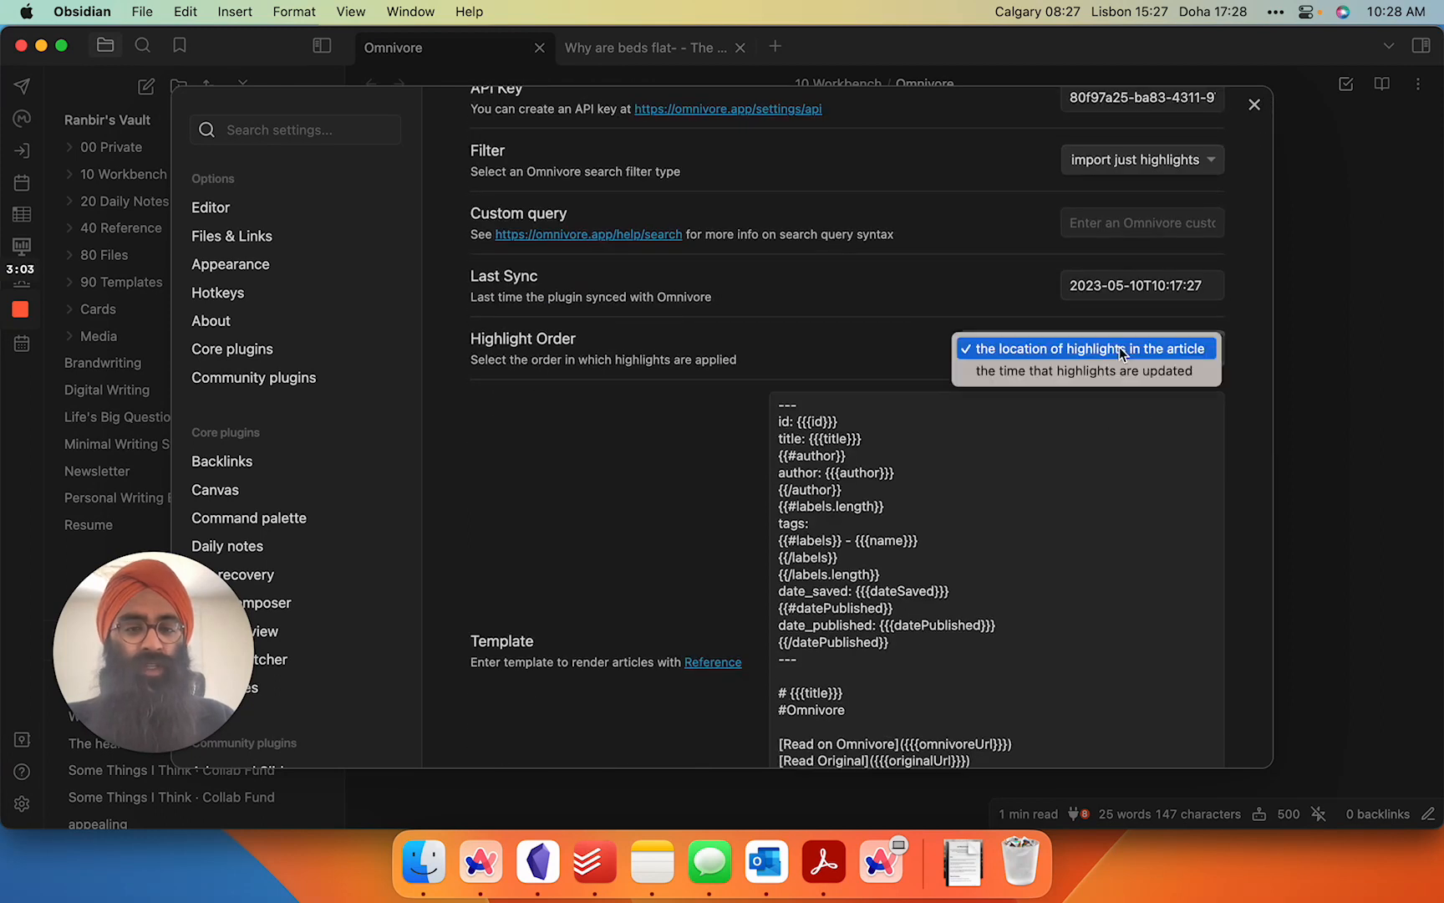
pyautogui.click(1088, 347)
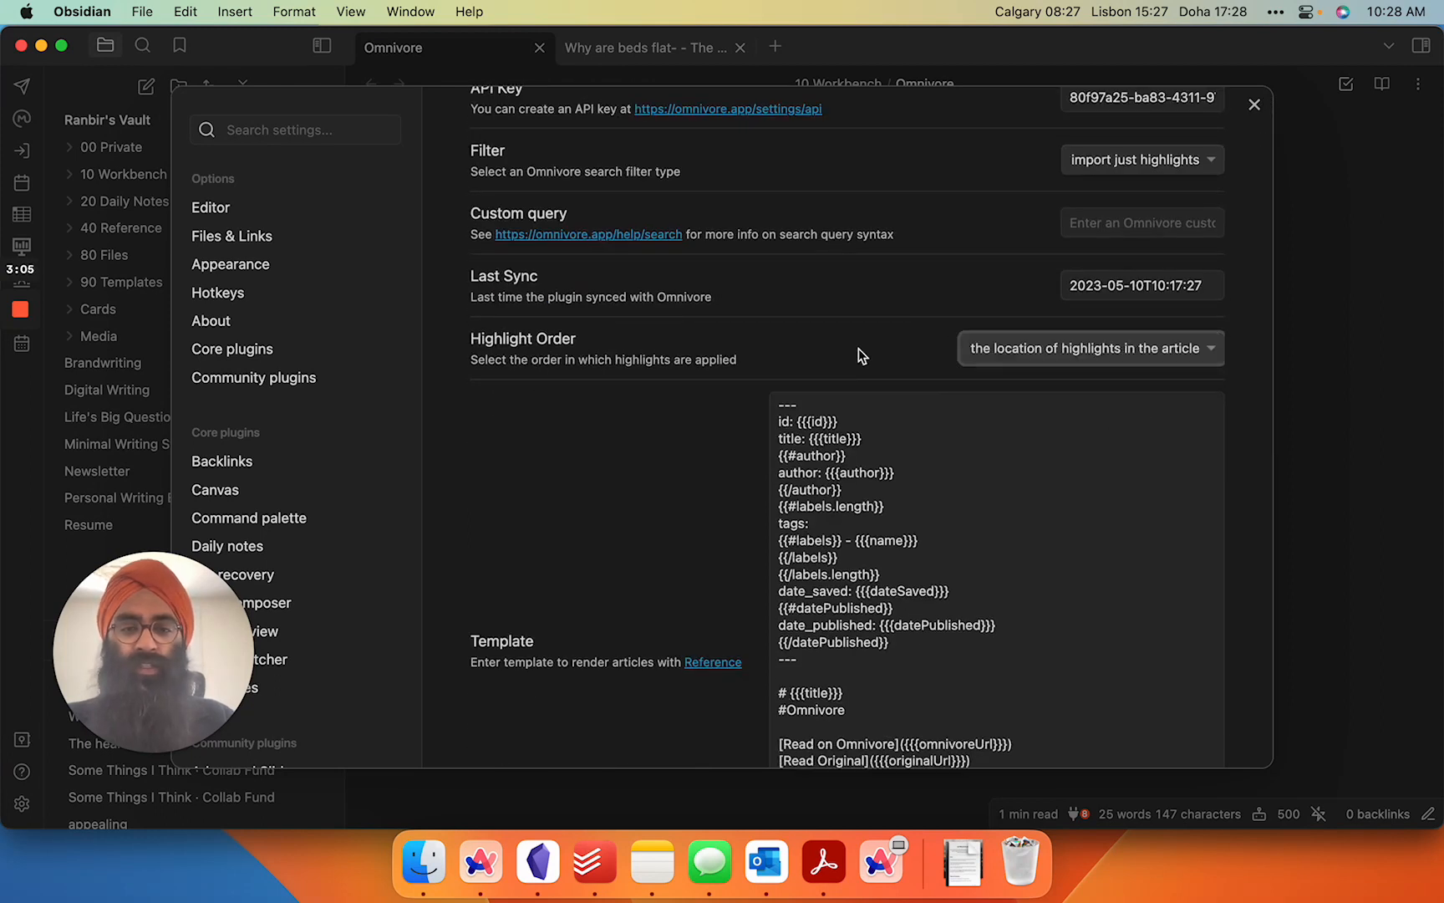
pyautogui.scroll(-3)
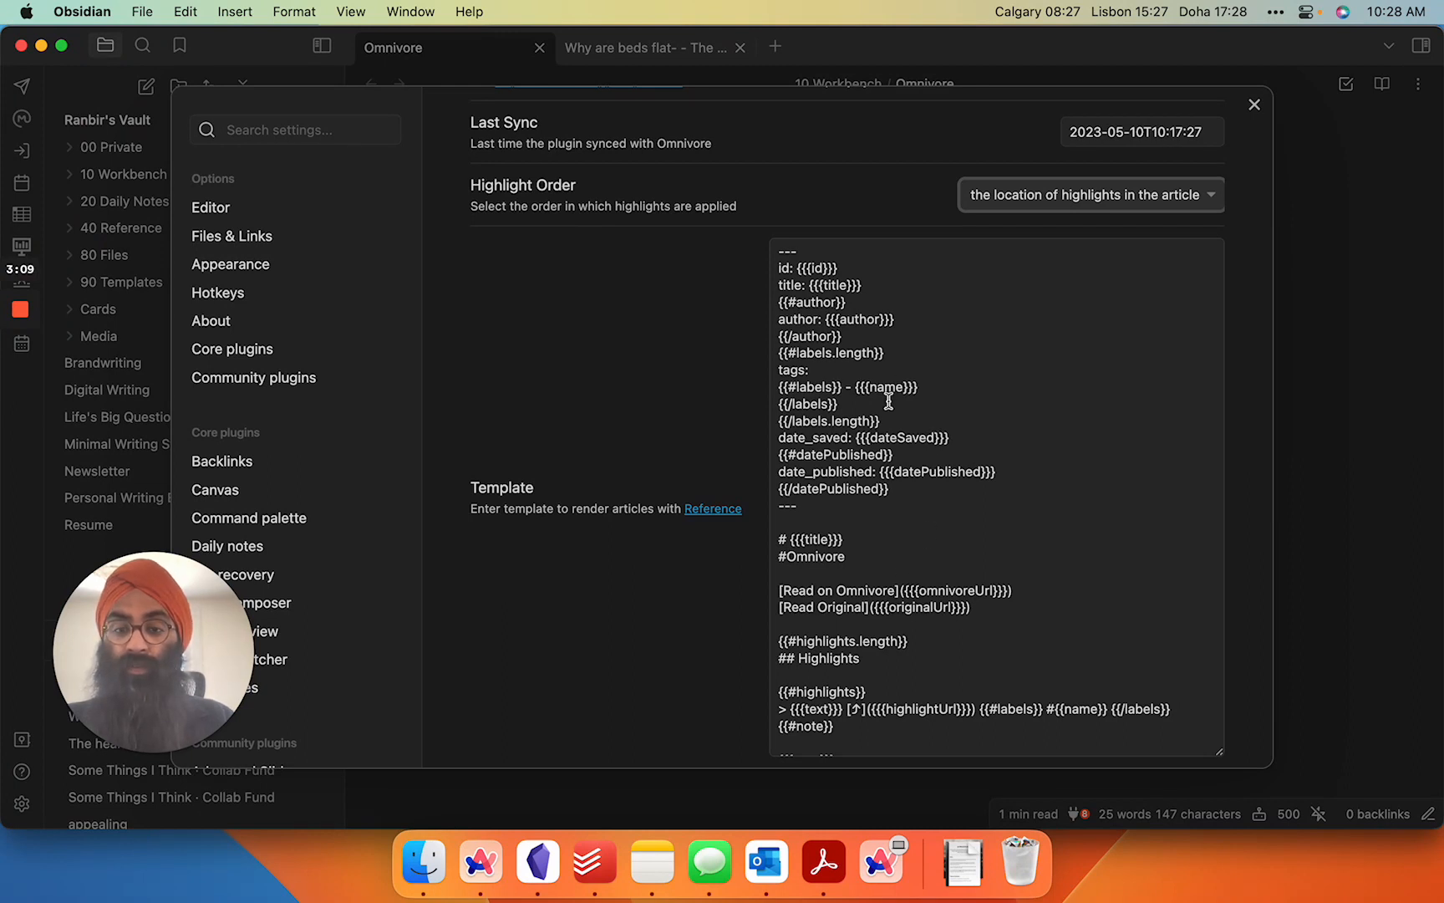
pyautogui.scroll(-3)
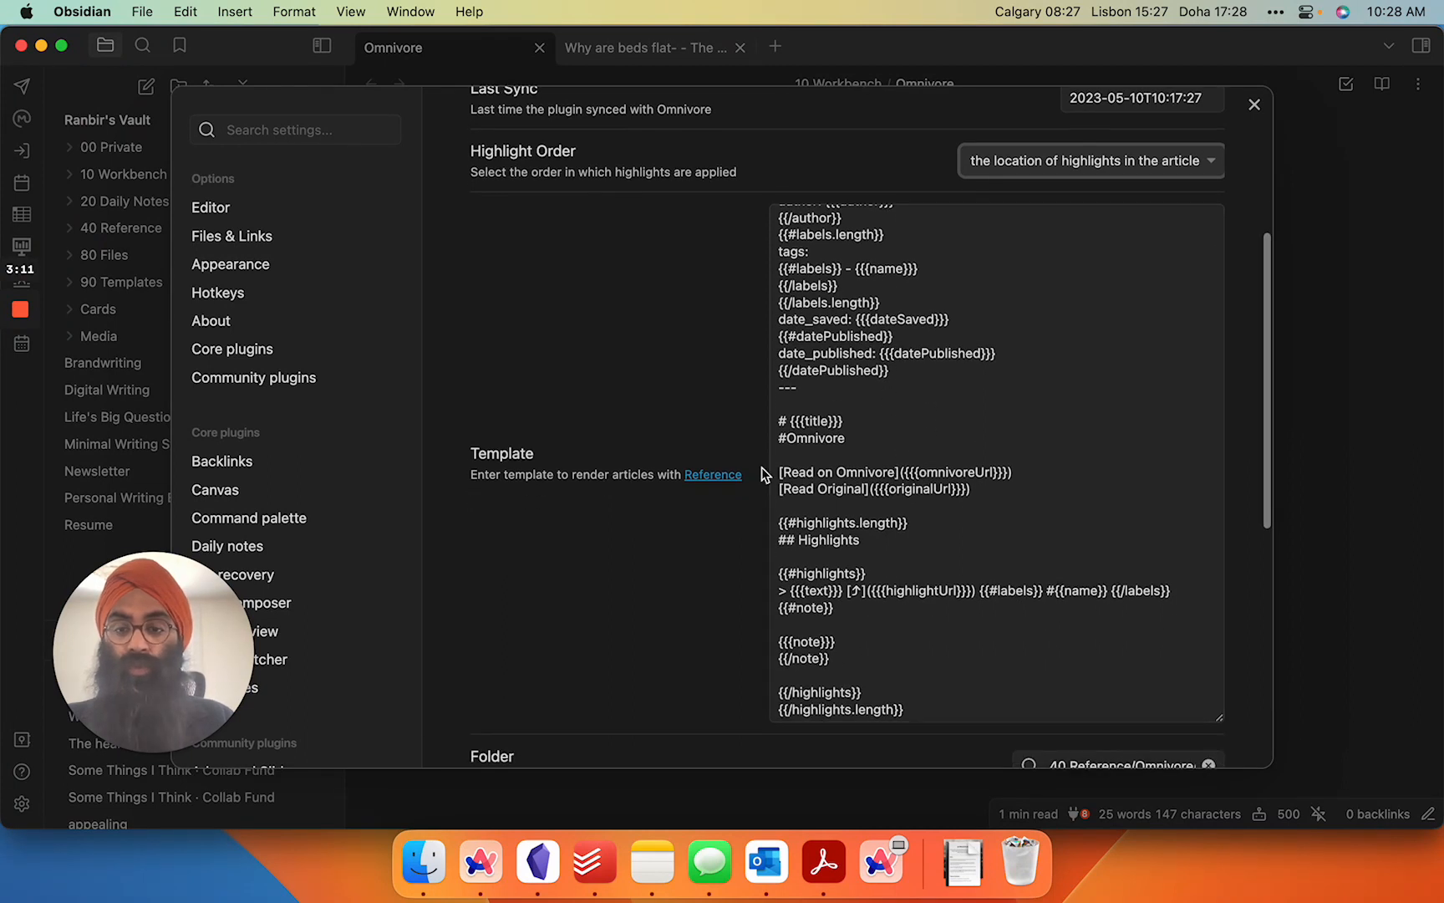
pyautogui.scroll(-3)
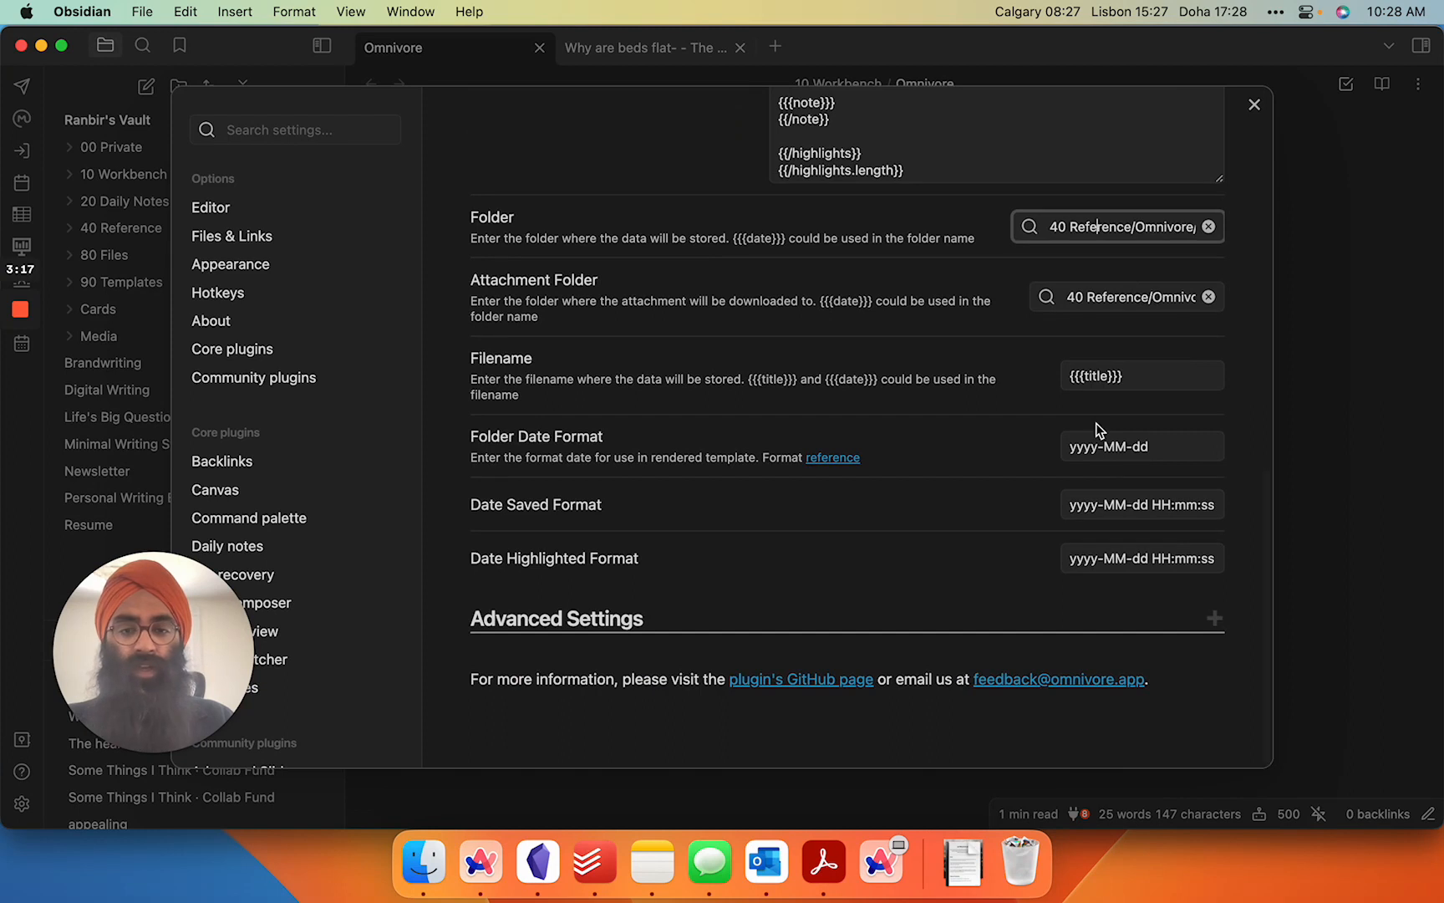
pyautogui.click(1253, 104)
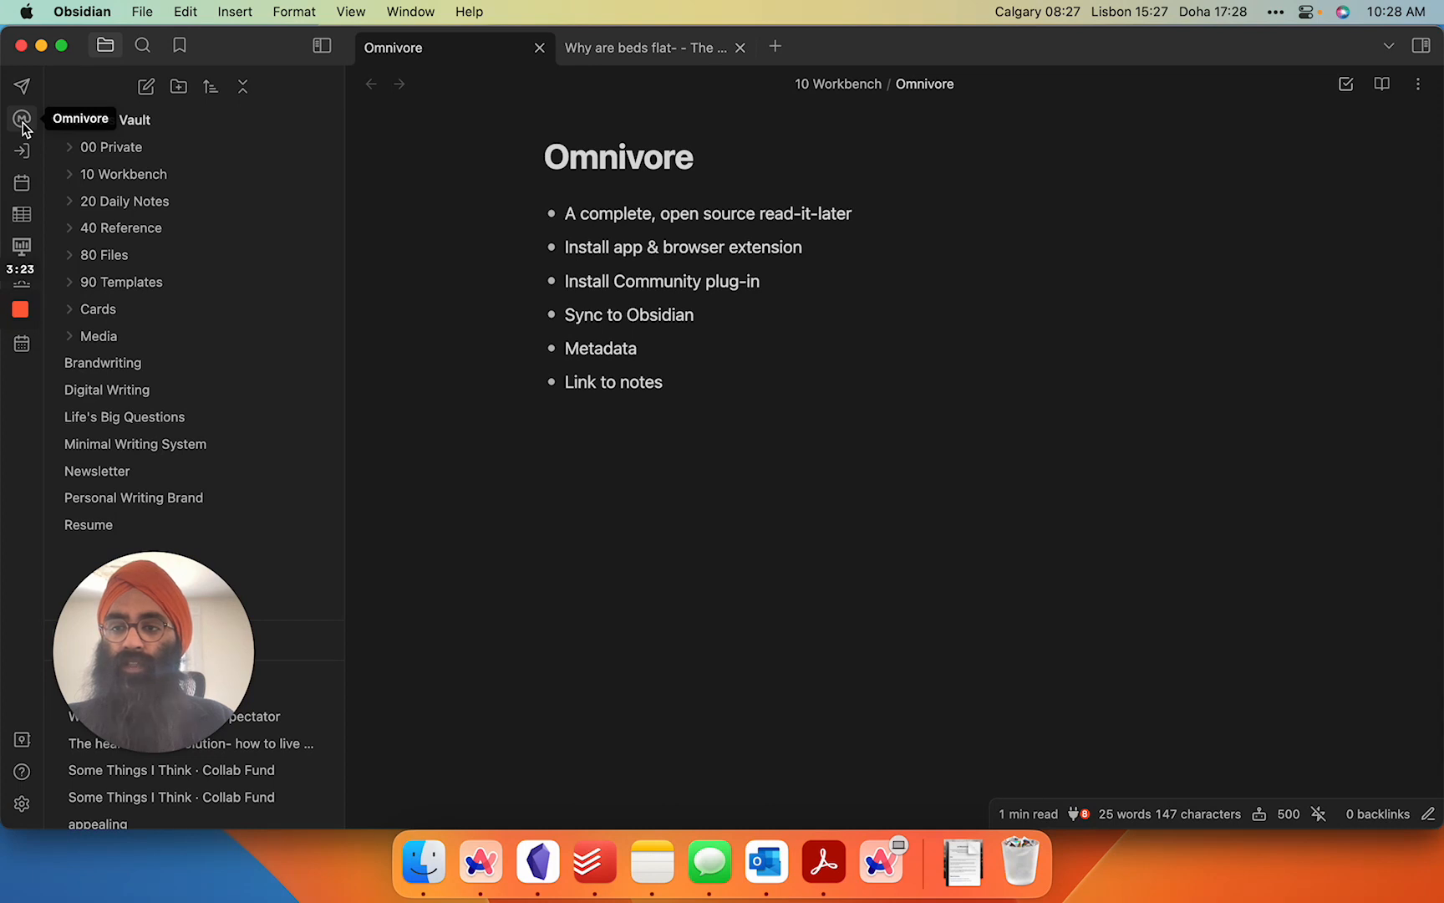
# Step: Expand 40 Reference and its Omnivore folder to show the 2023-04-26 synced article notes
pyautogui.click(122, 227)
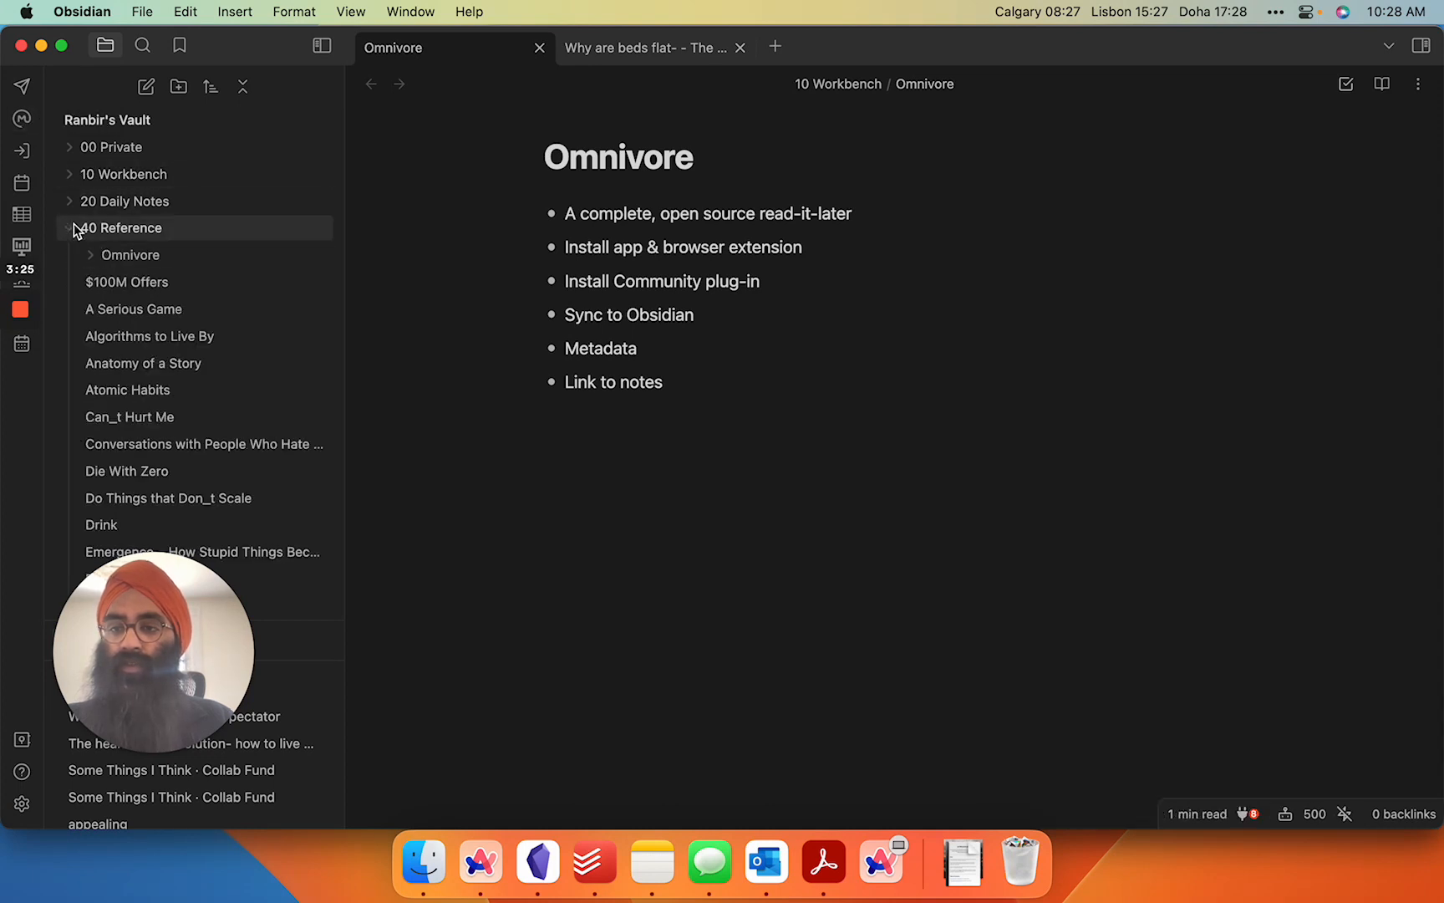
pyautogui.click(131, 256)
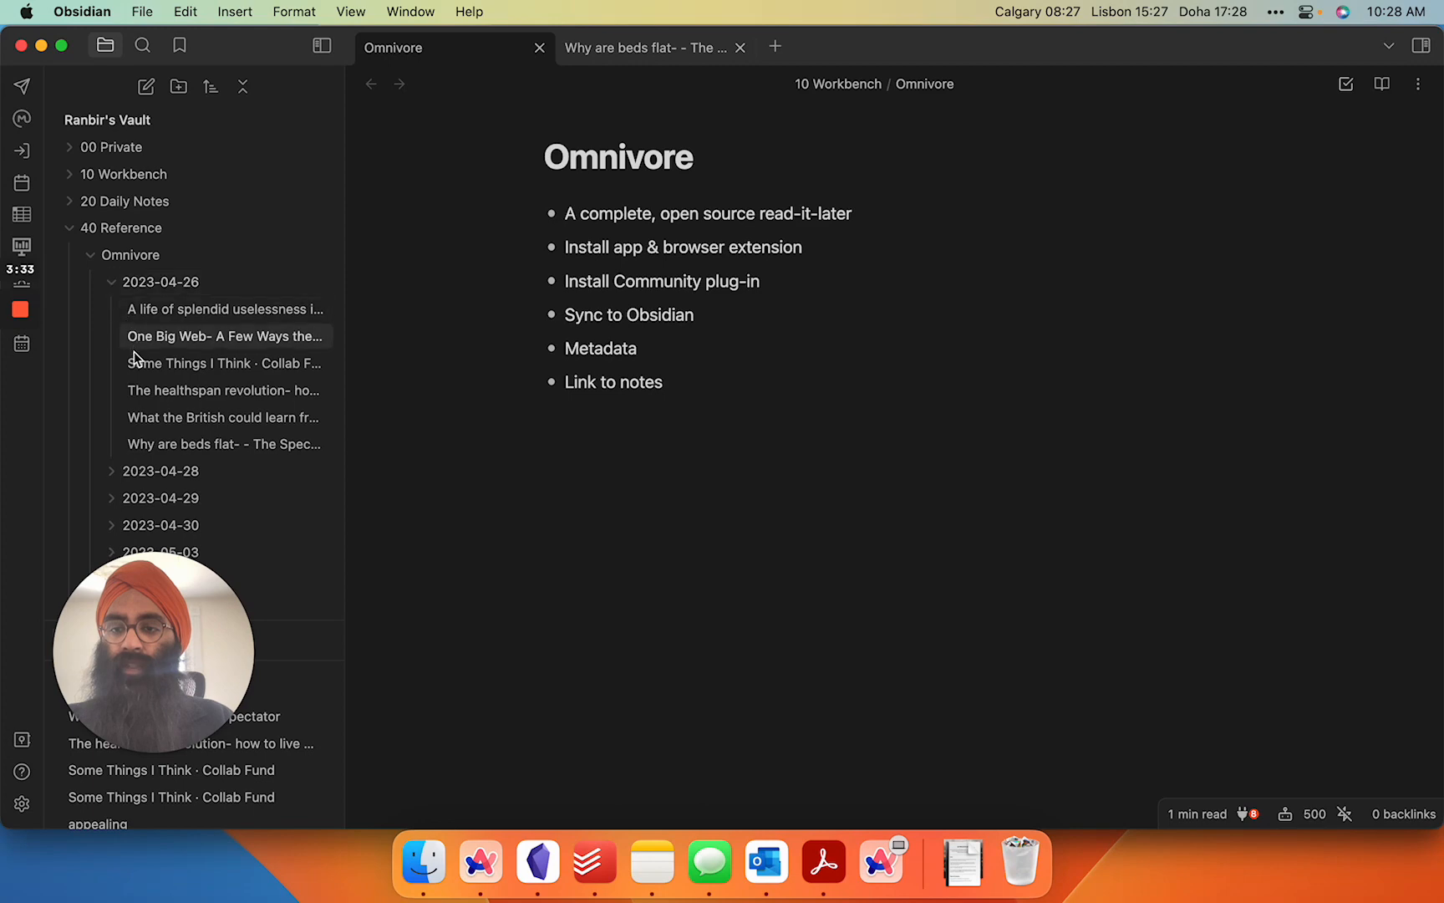
# Step: Read through the synced 'Why are beds flat' note's metadata, Omnivore links and highlights
pyautogui.click(224, 443)
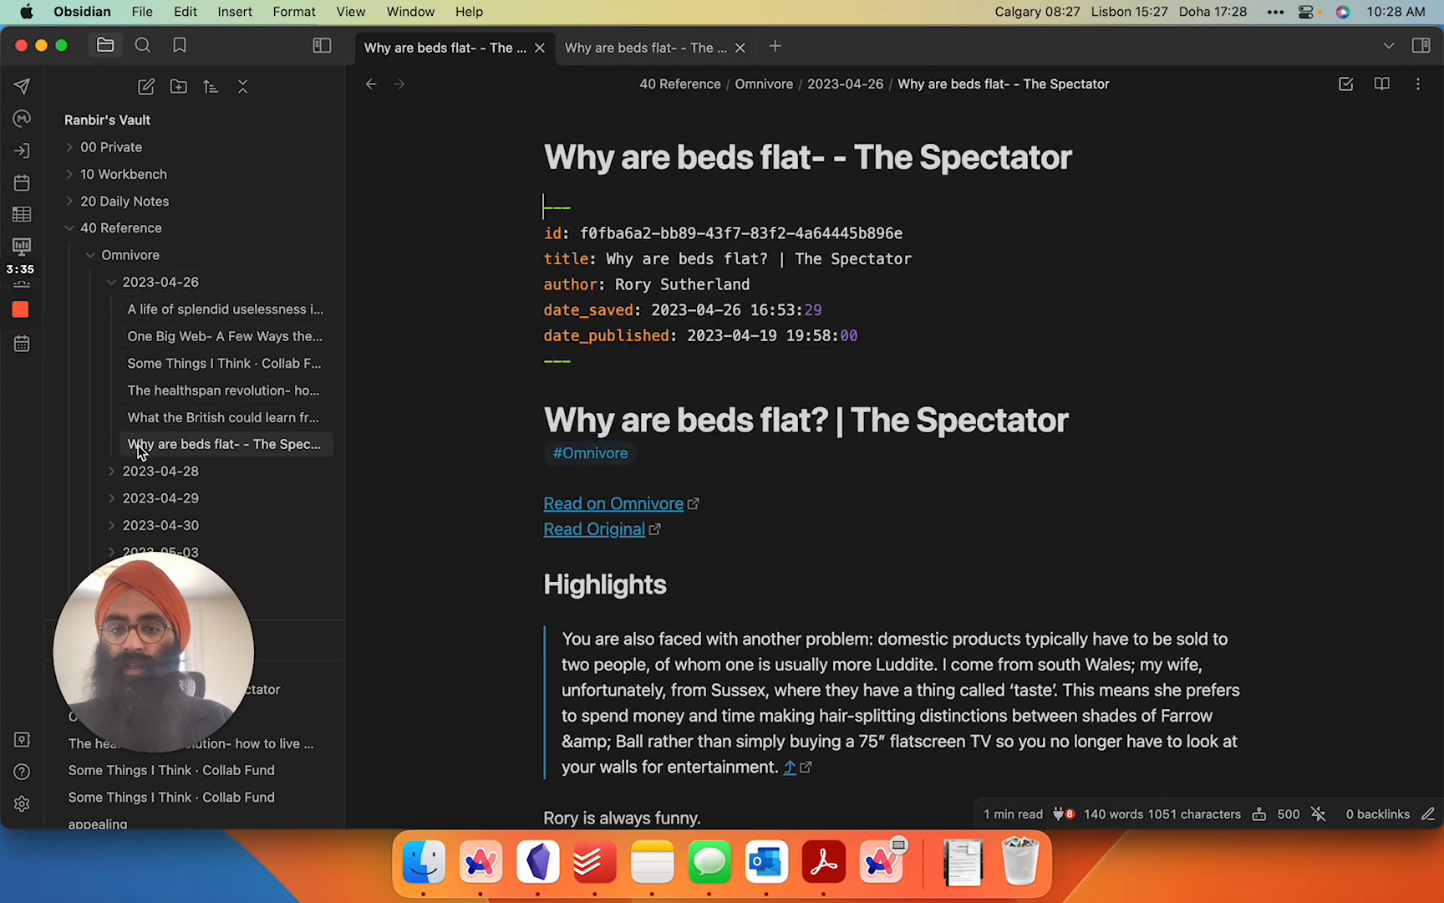
pyautogui.scroll(-3)
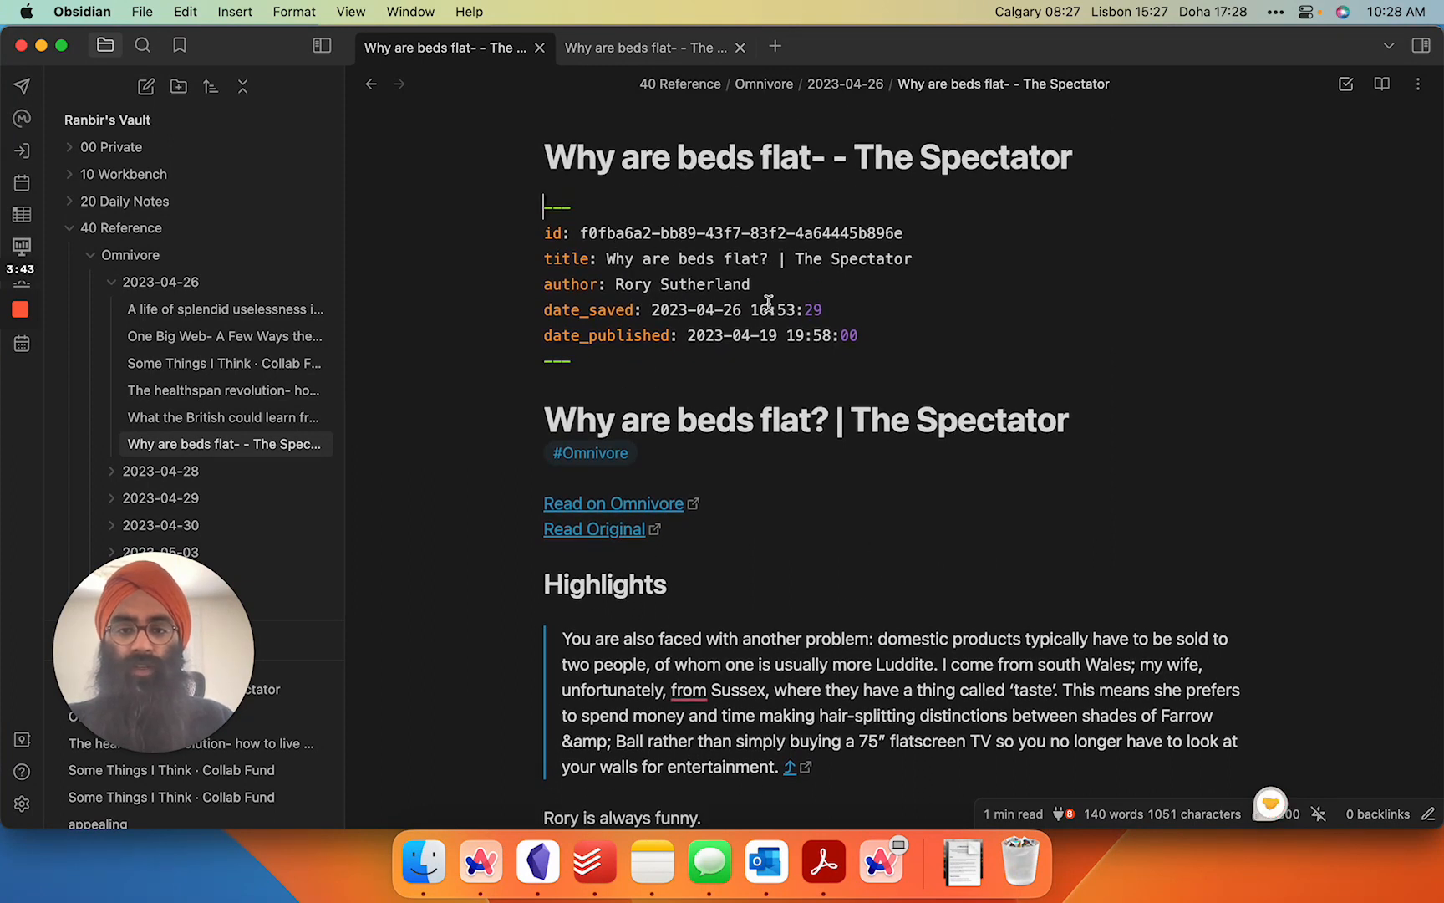
pyautogui.scroll(-3)
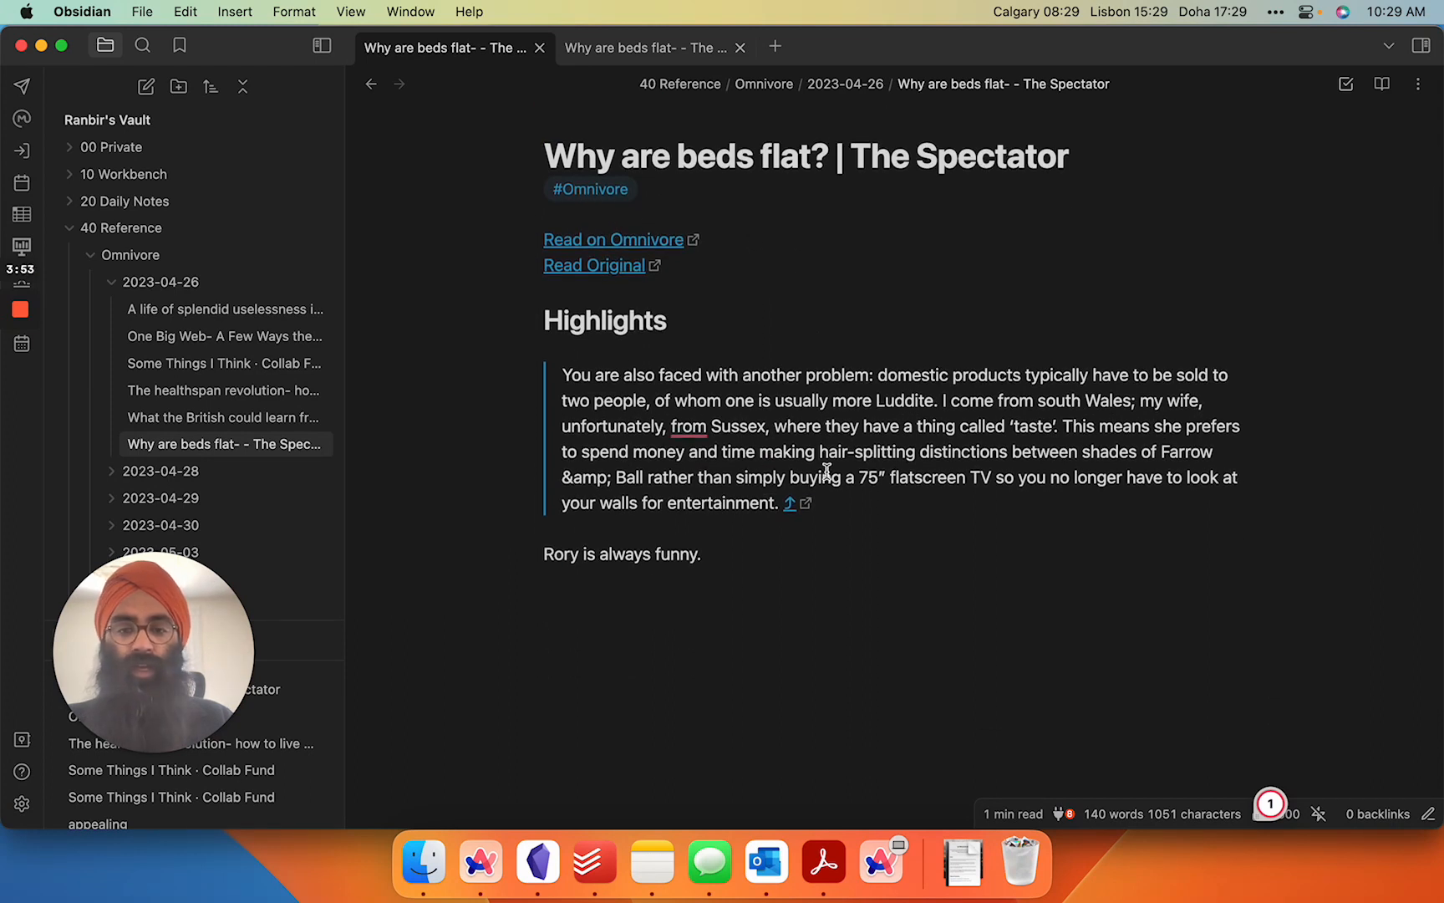
# Step: Browse the One Big Web and Some Things I Think notes, ending on What the British could learn from the French
pyautogui.click(223, 416)
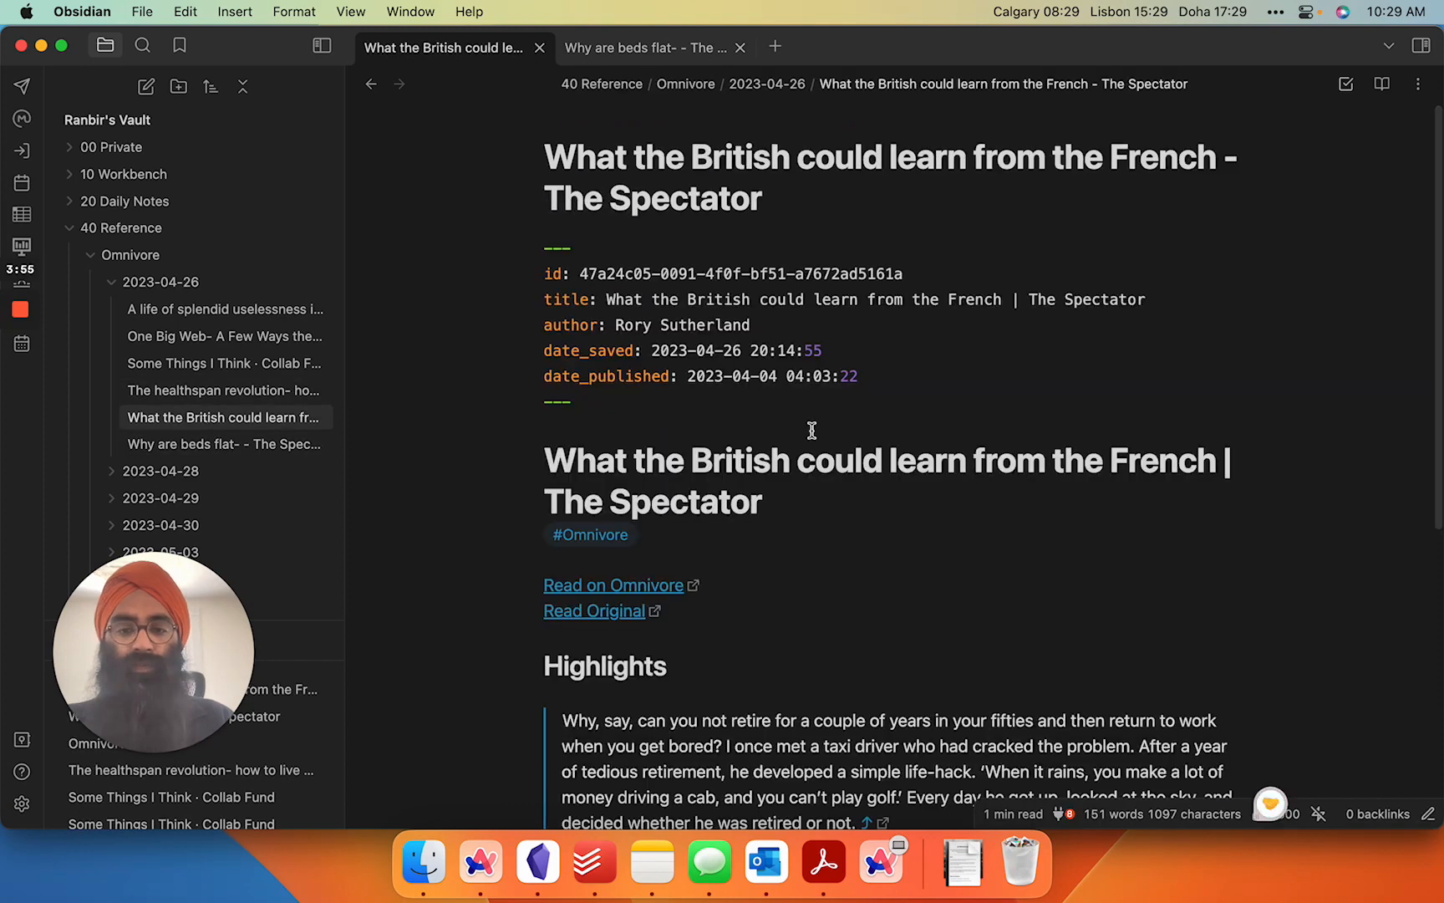
pyautogui.click(223, 336)
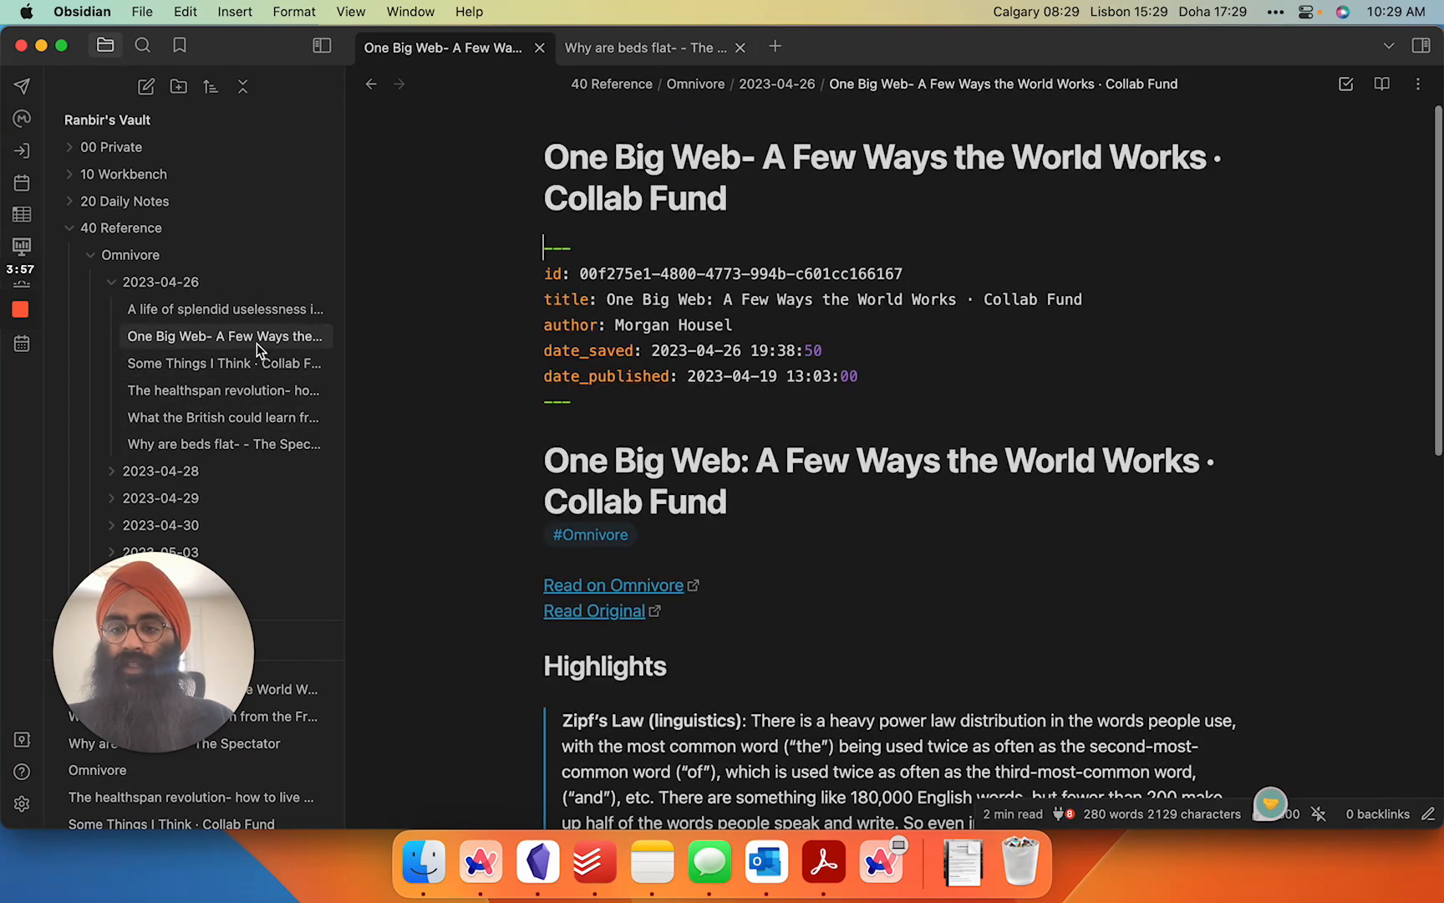
pyautogui.click(222, 363)
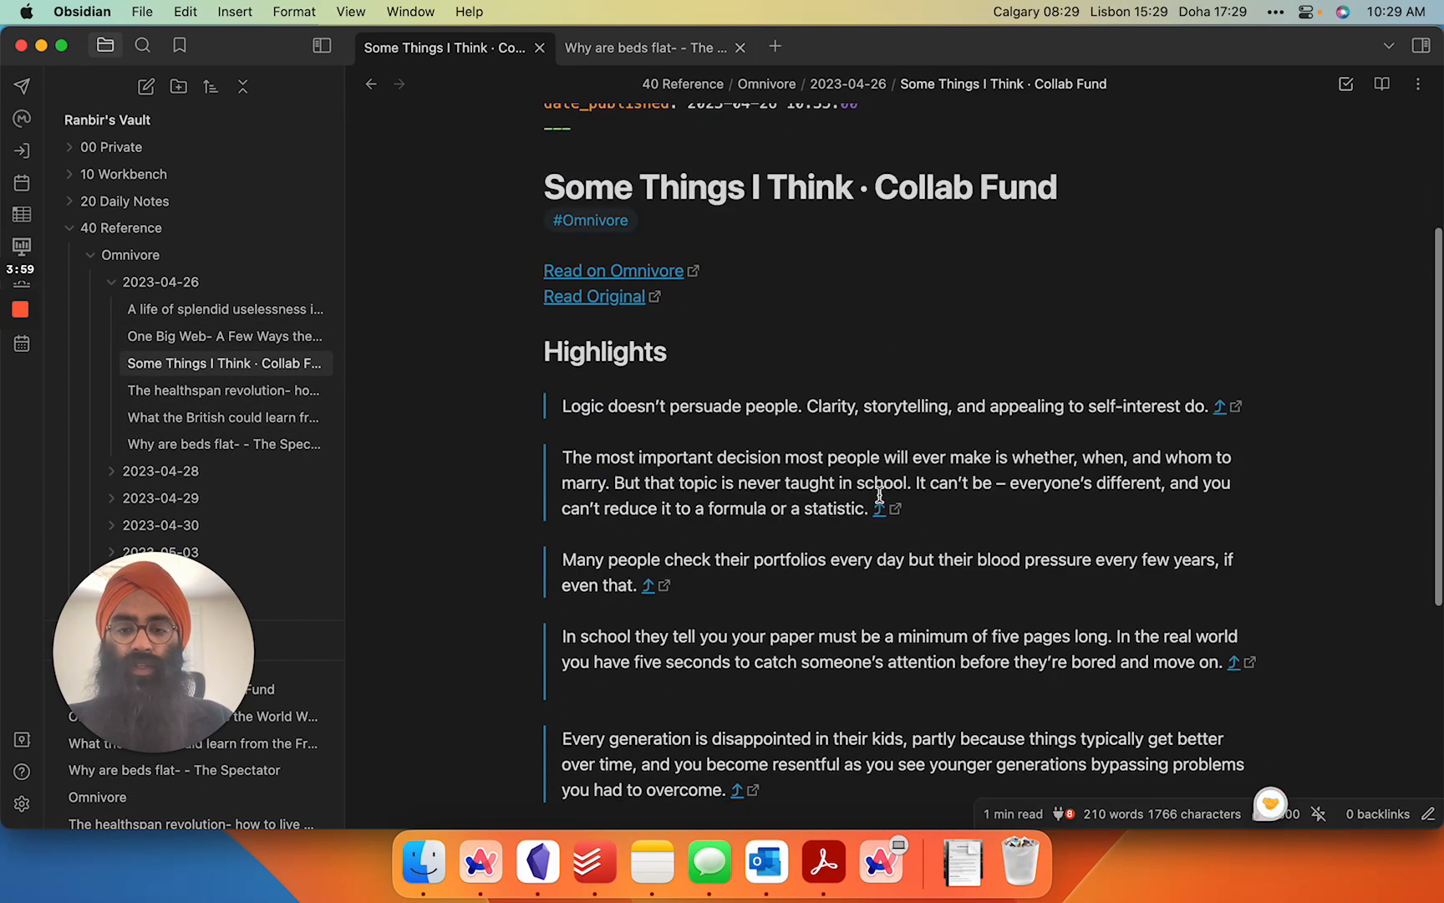
pyautogui.scroll(-3)
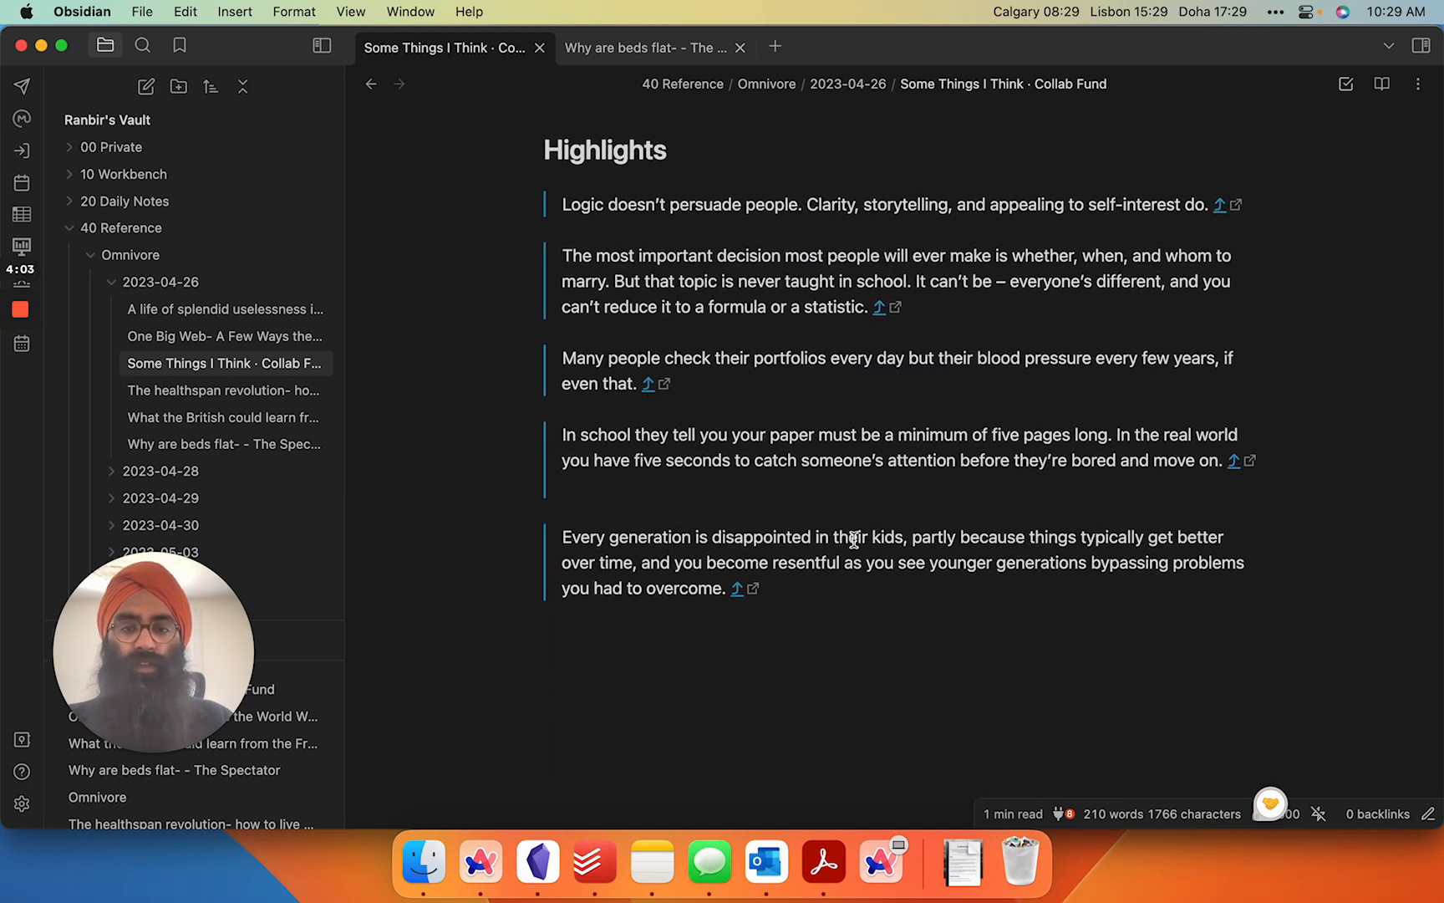
pyautogui.click(222, 417)
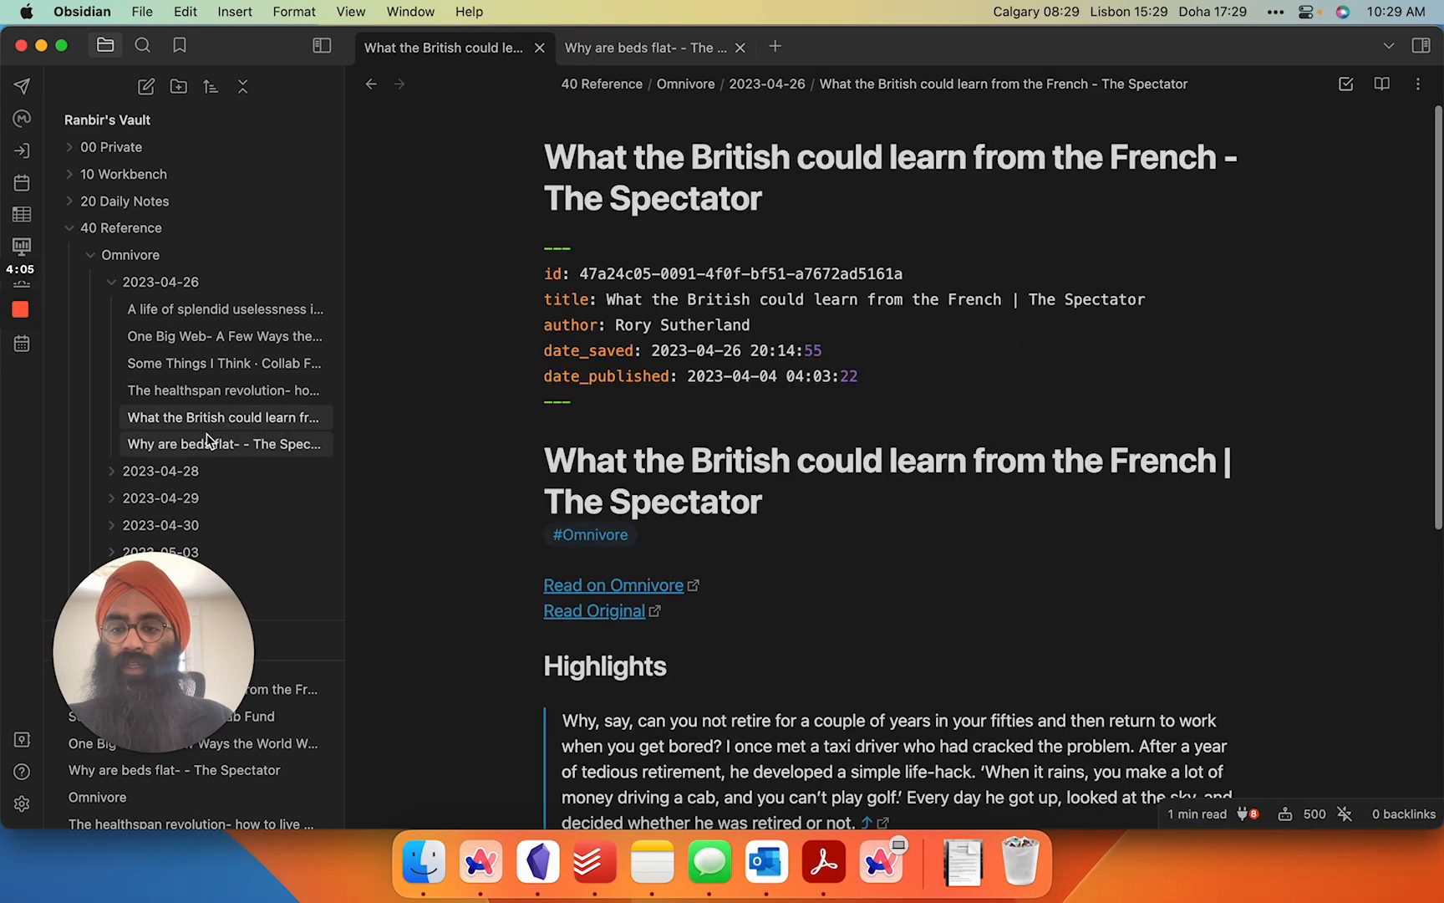
# Step: Link Sussex in the 'Why are beds flat' highlight, create the empty Sussex note in 10 Workbench, and return
pyautogui.click(224, 443)
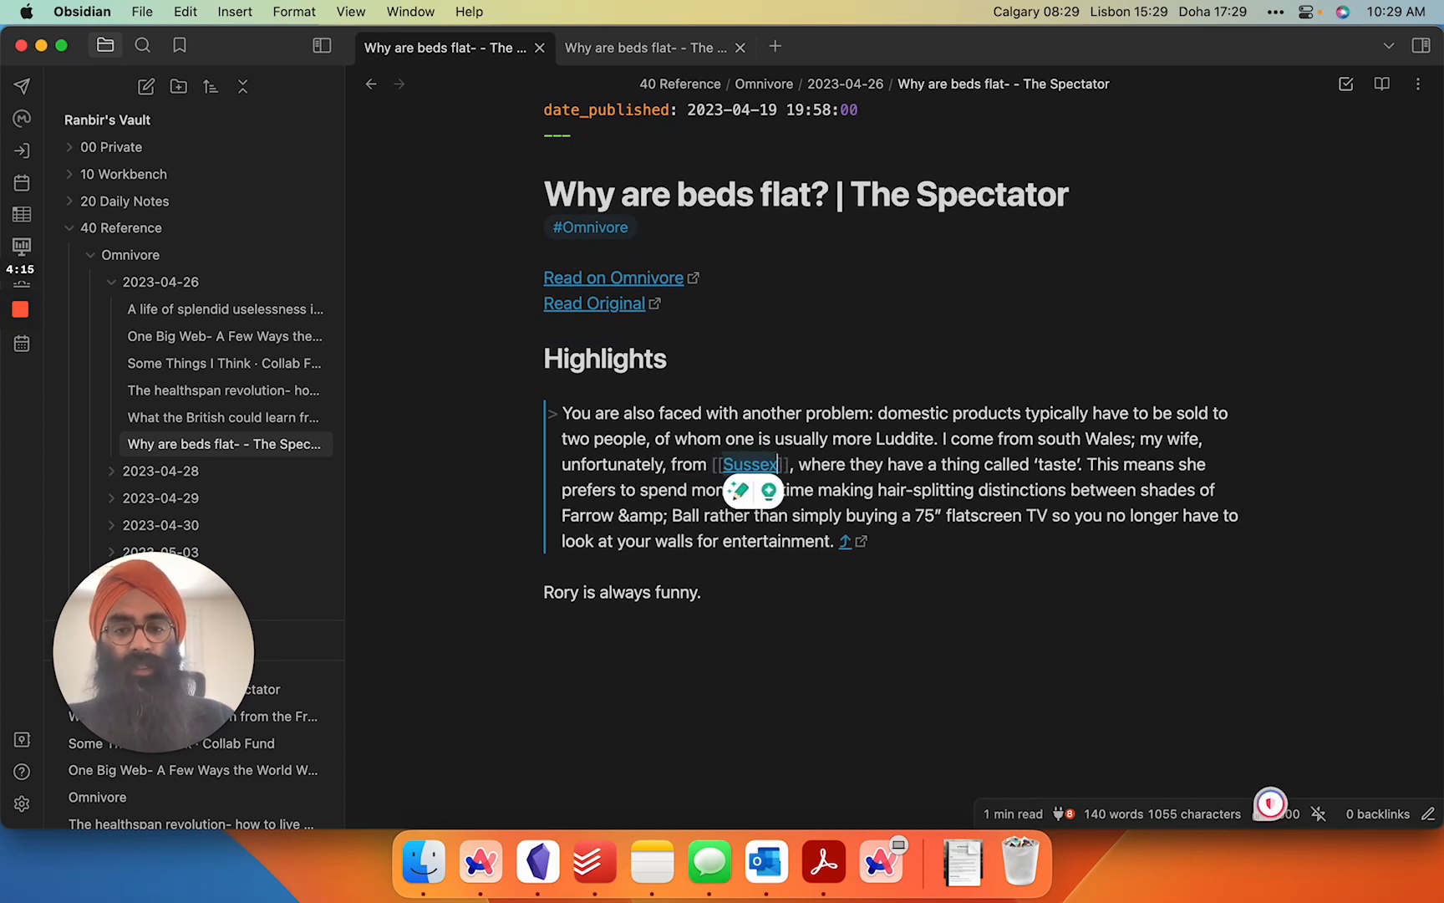
pyautogui.click(747, 465)
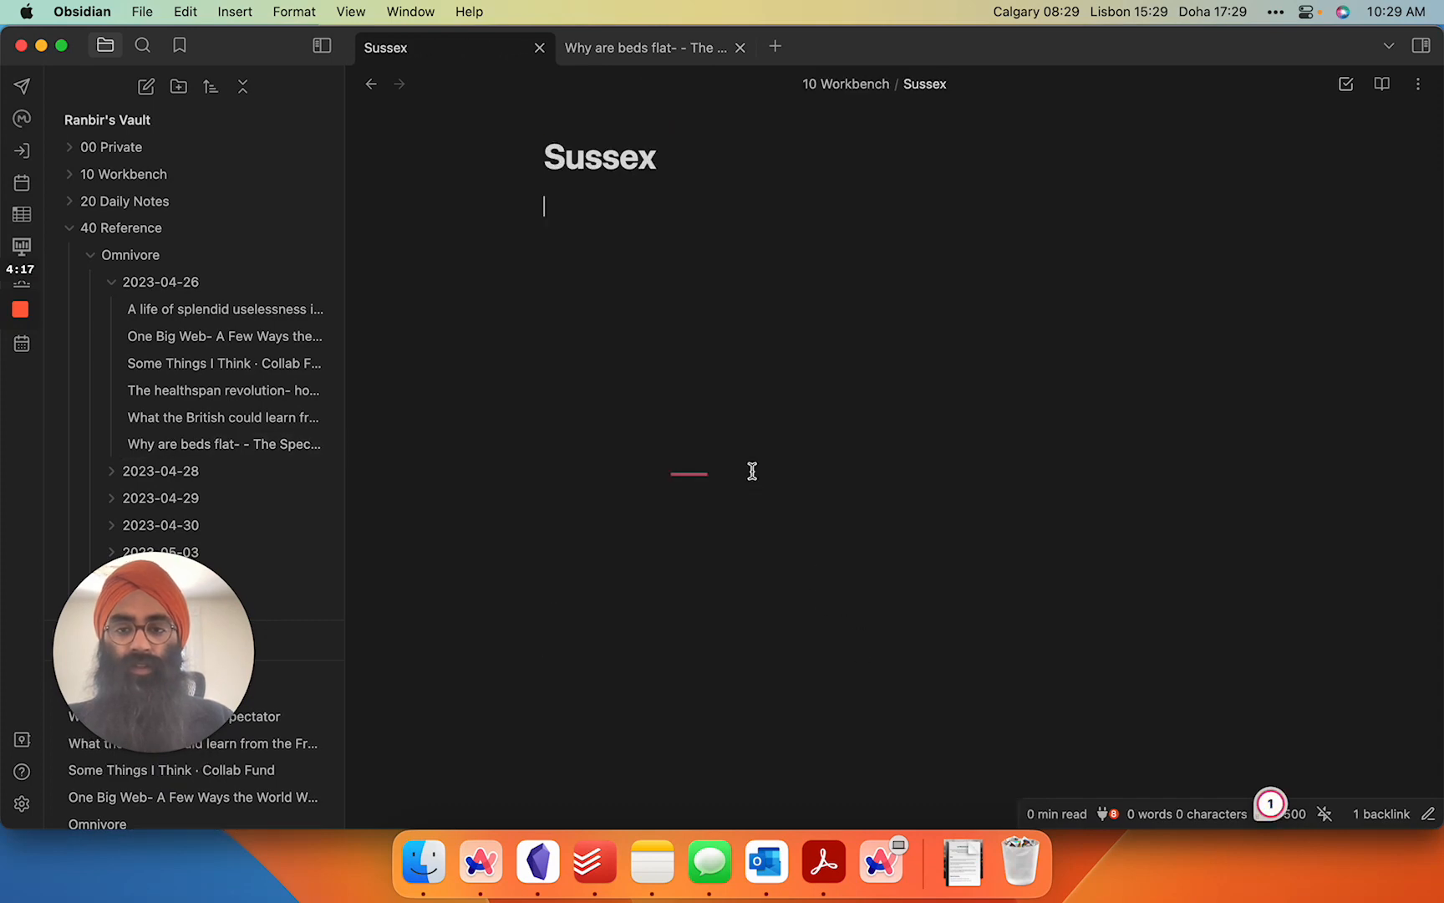
pyautogui.click(371, 83)
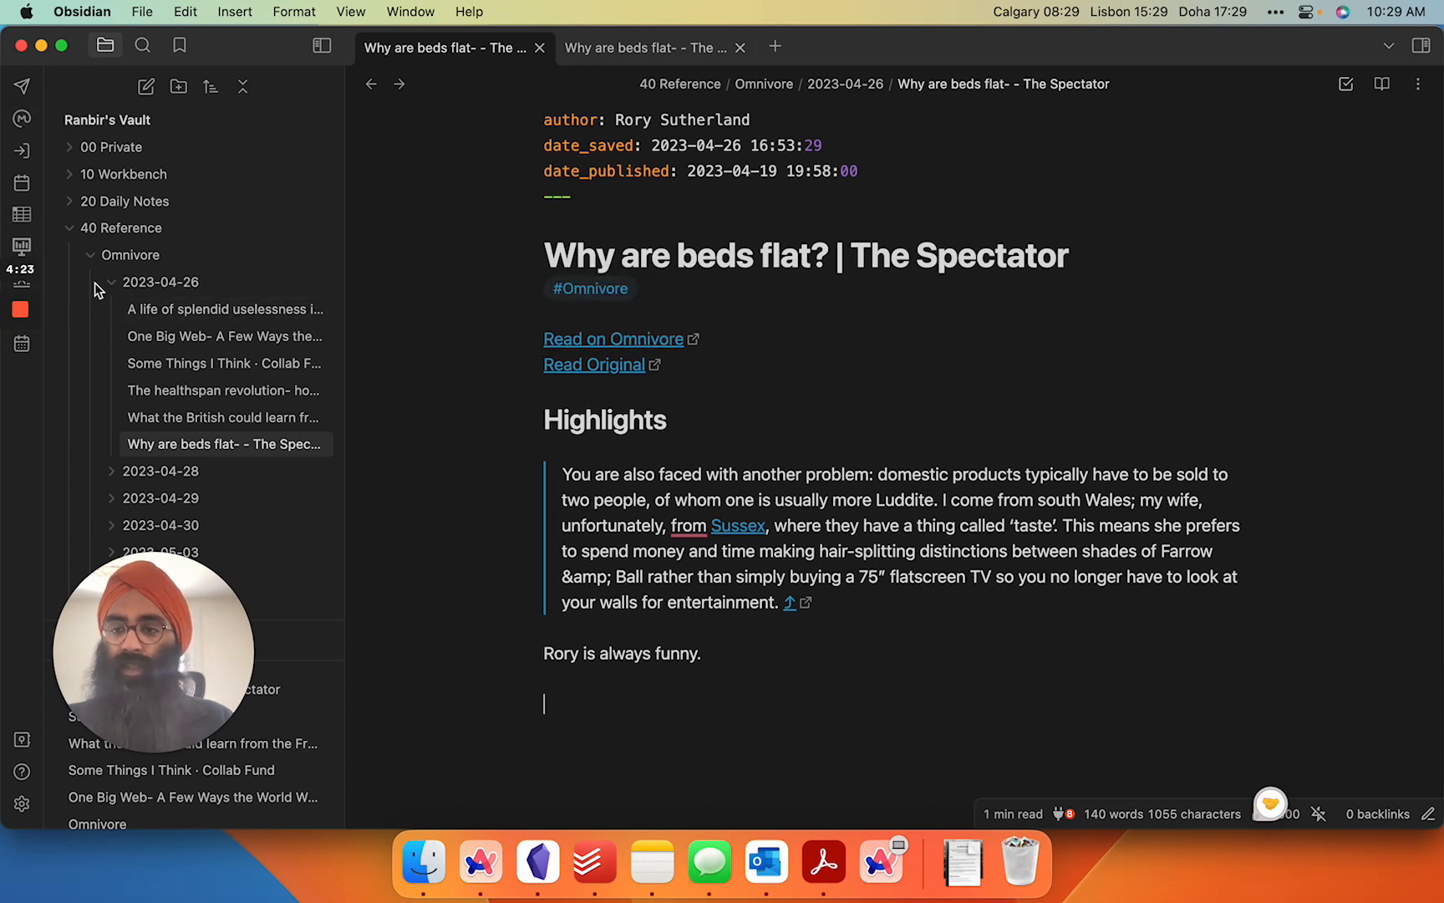
pyautogui.click(111, 281)
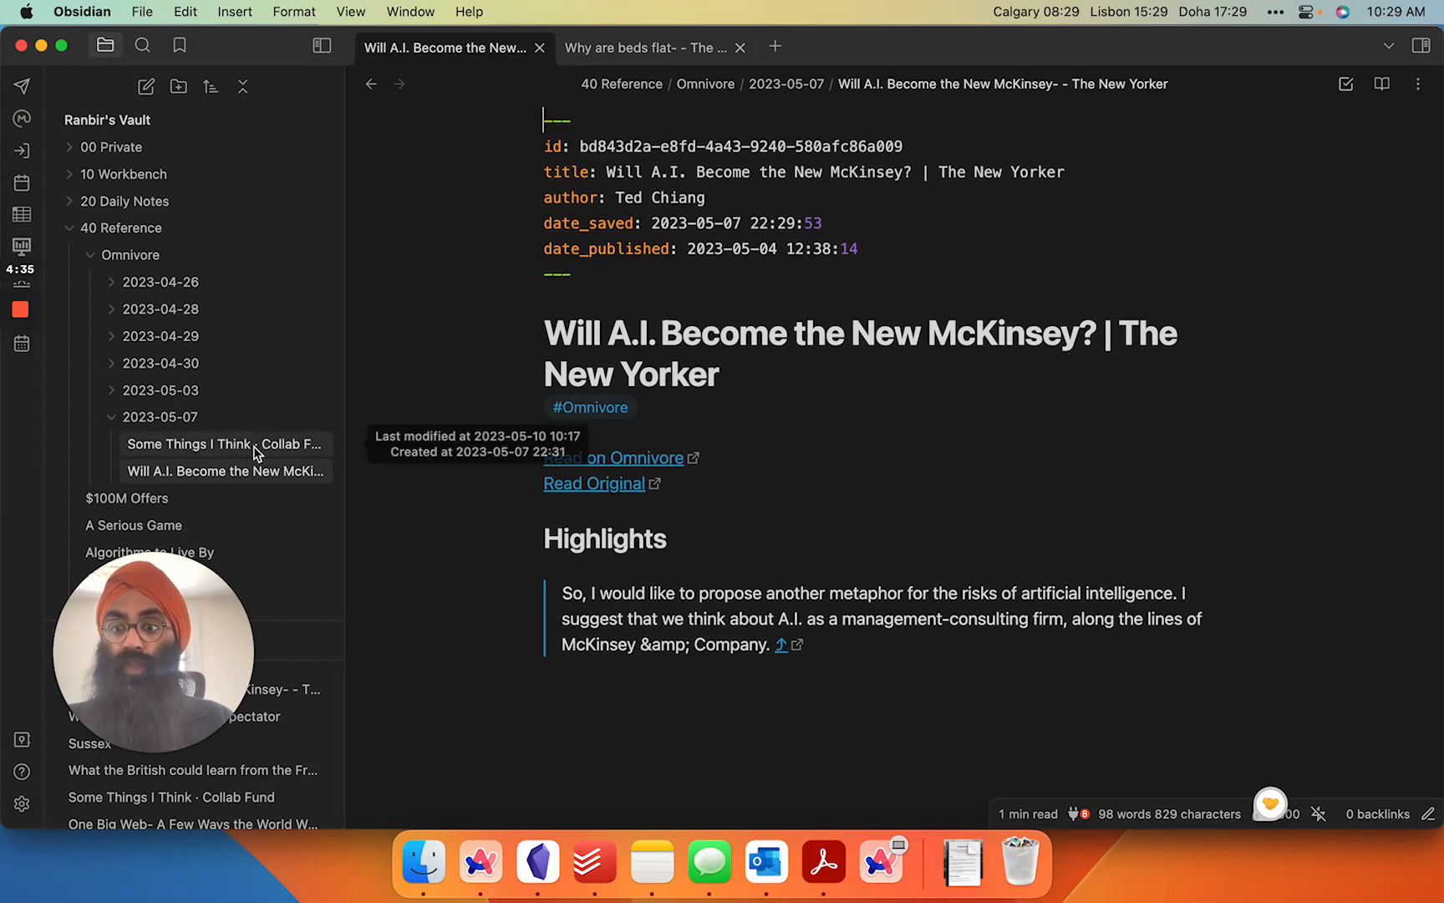
pyautogui.click(161, 282)
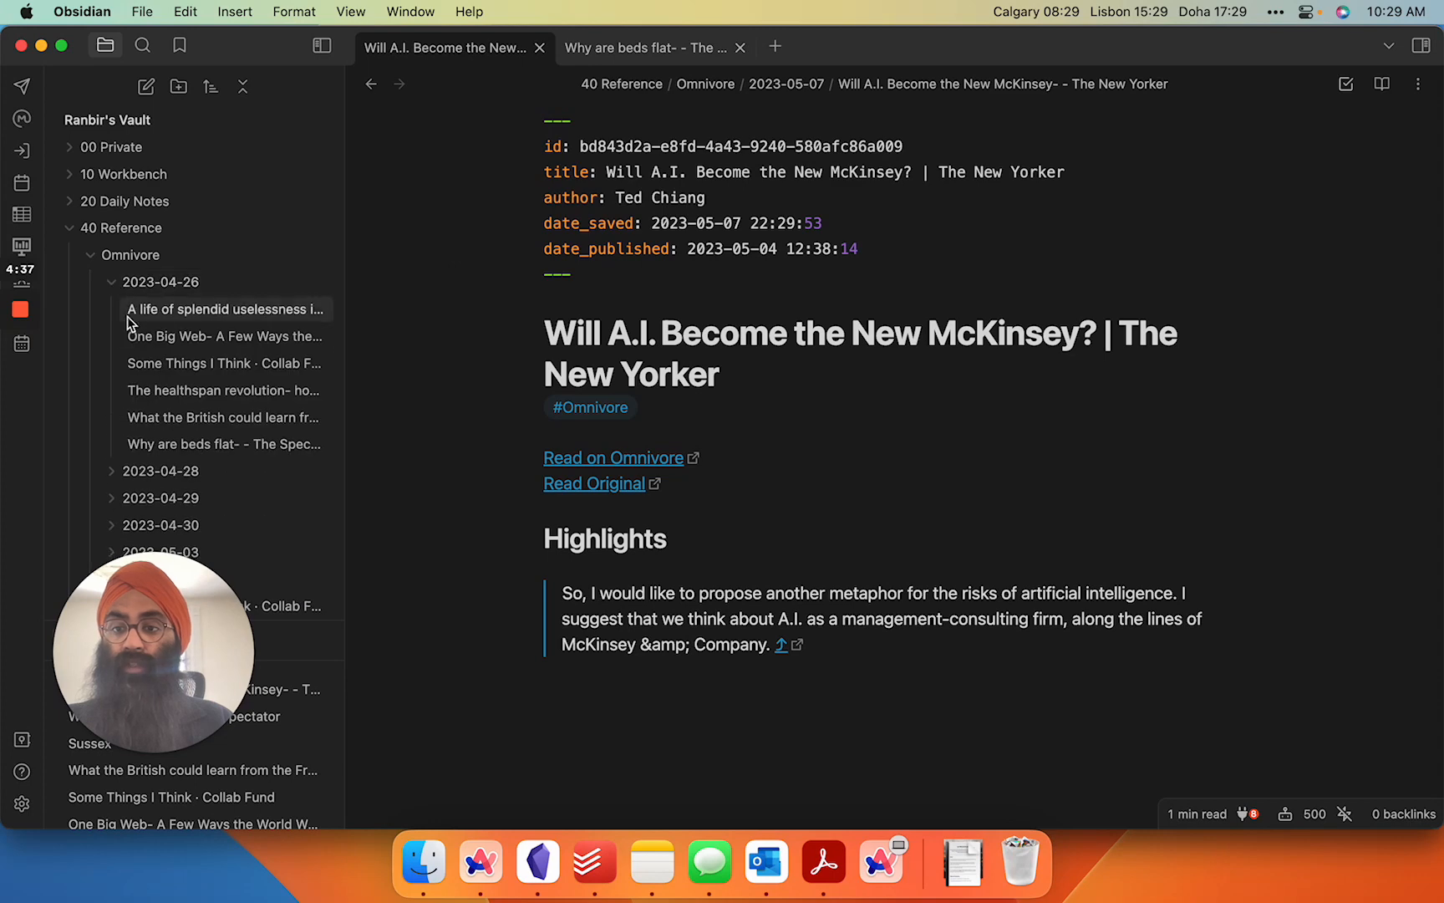
pyautogui.moveTo(158, 445)
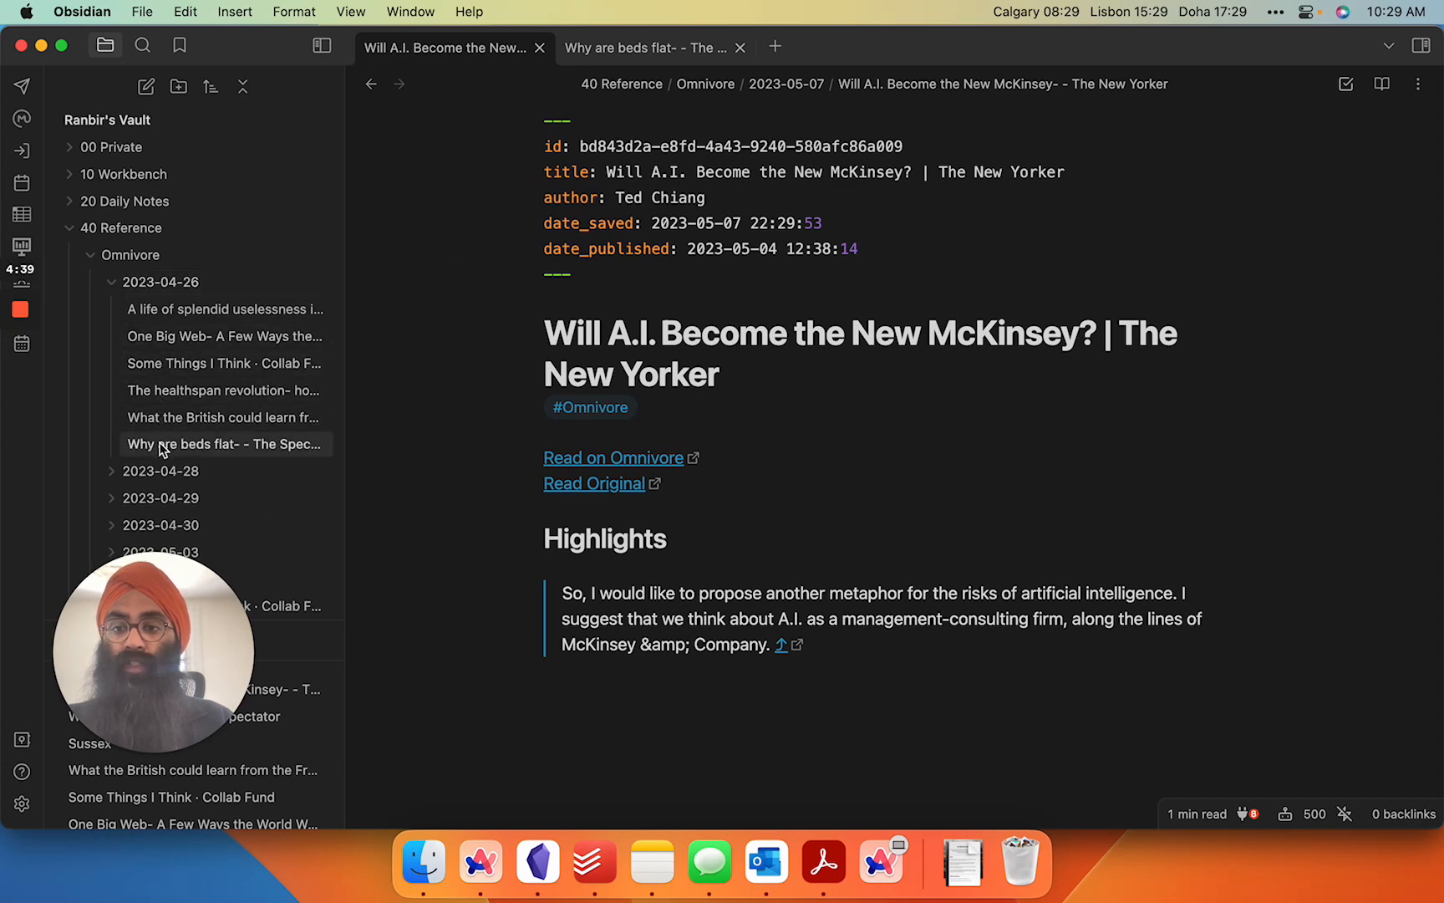
pyautogui.click(224, 444)
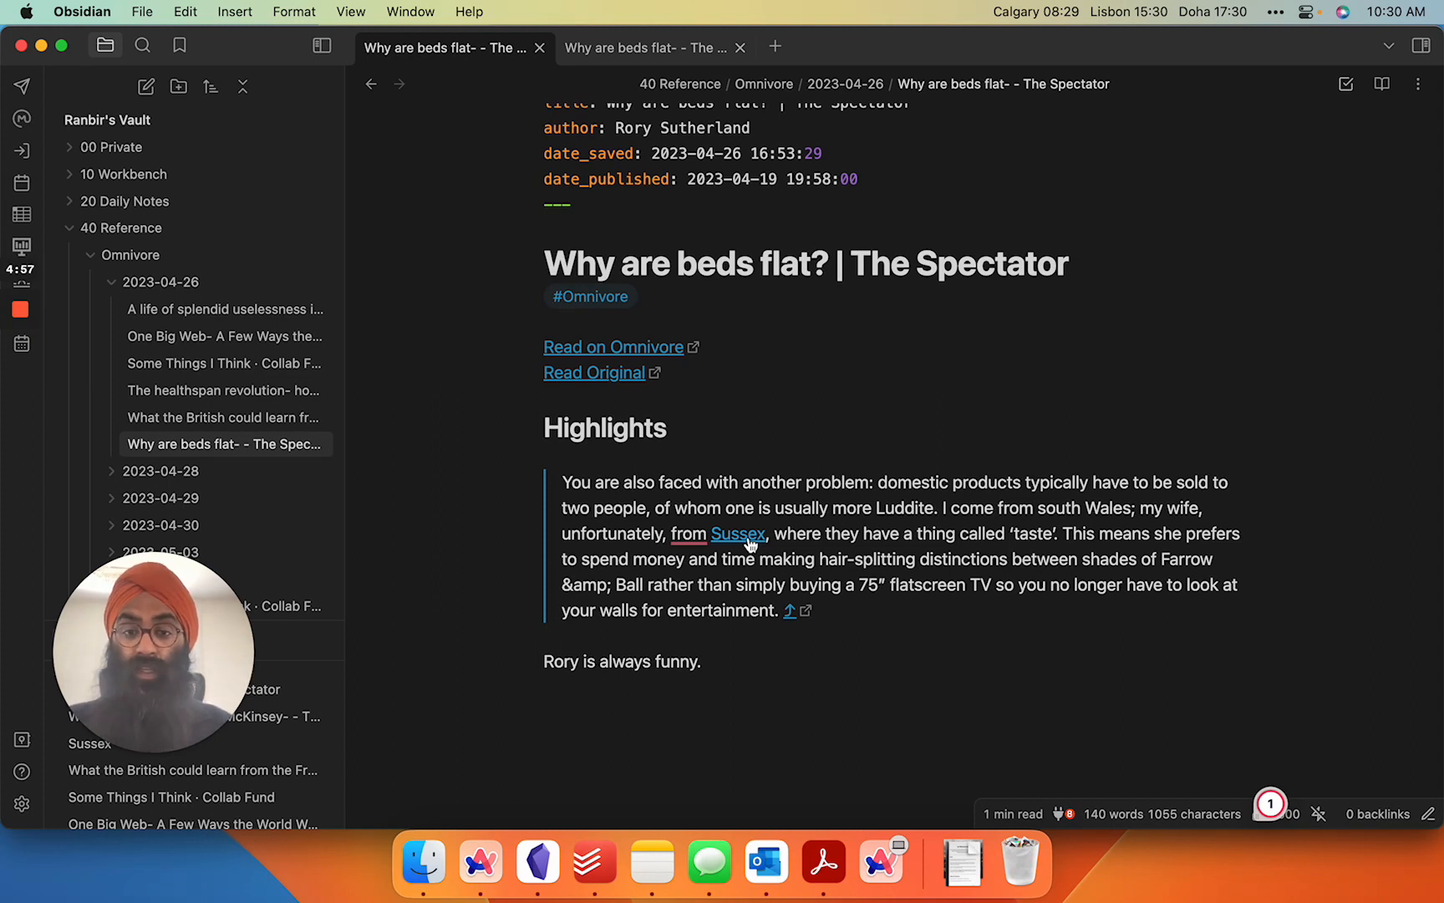
pyautogui.moveTo(404, 284)
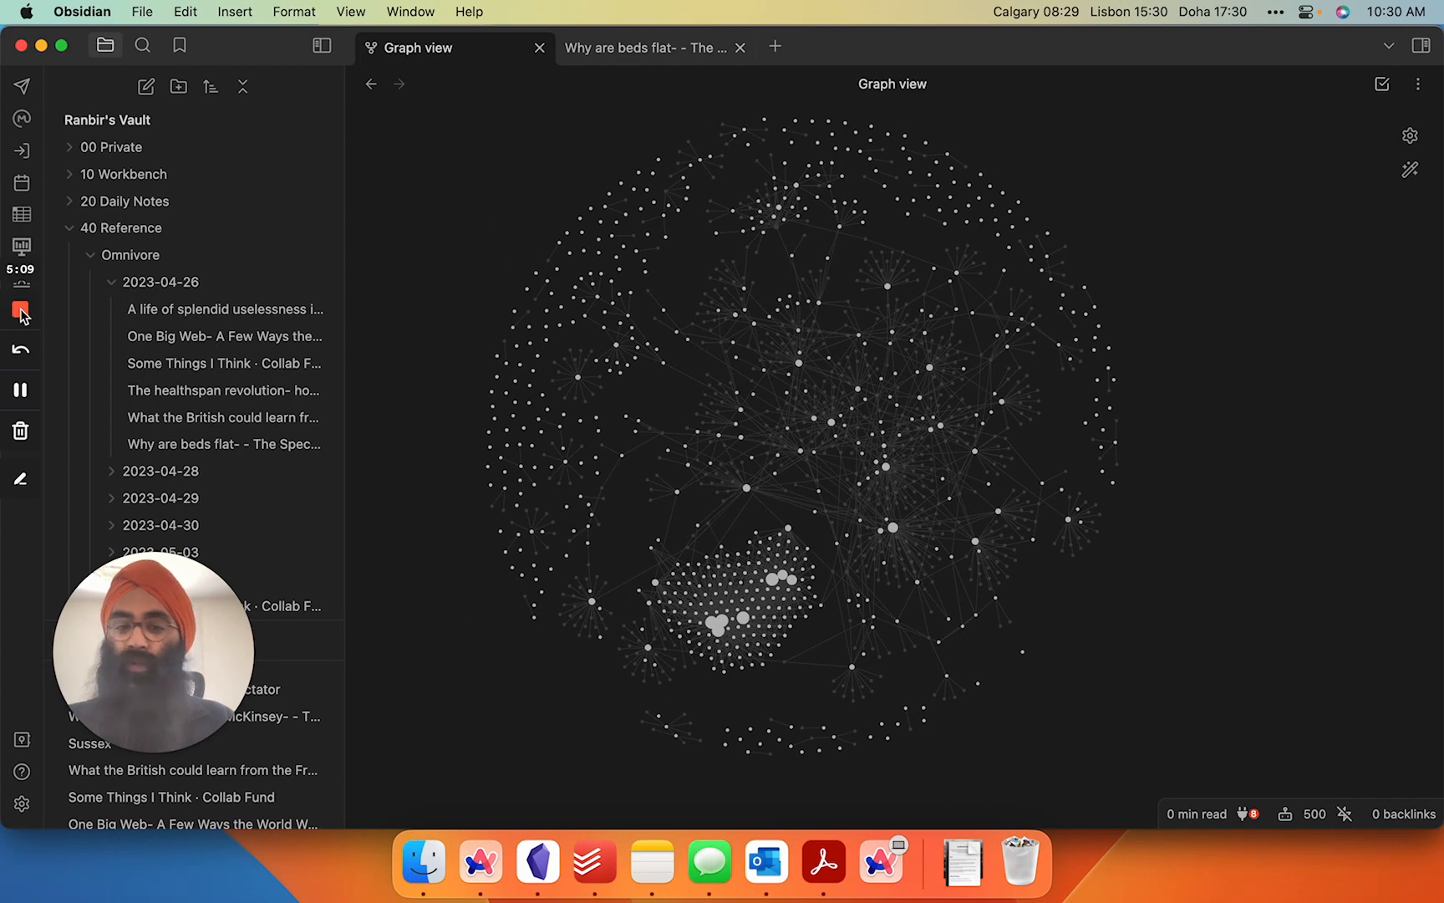
pyautogui.moveTo(20, 309)
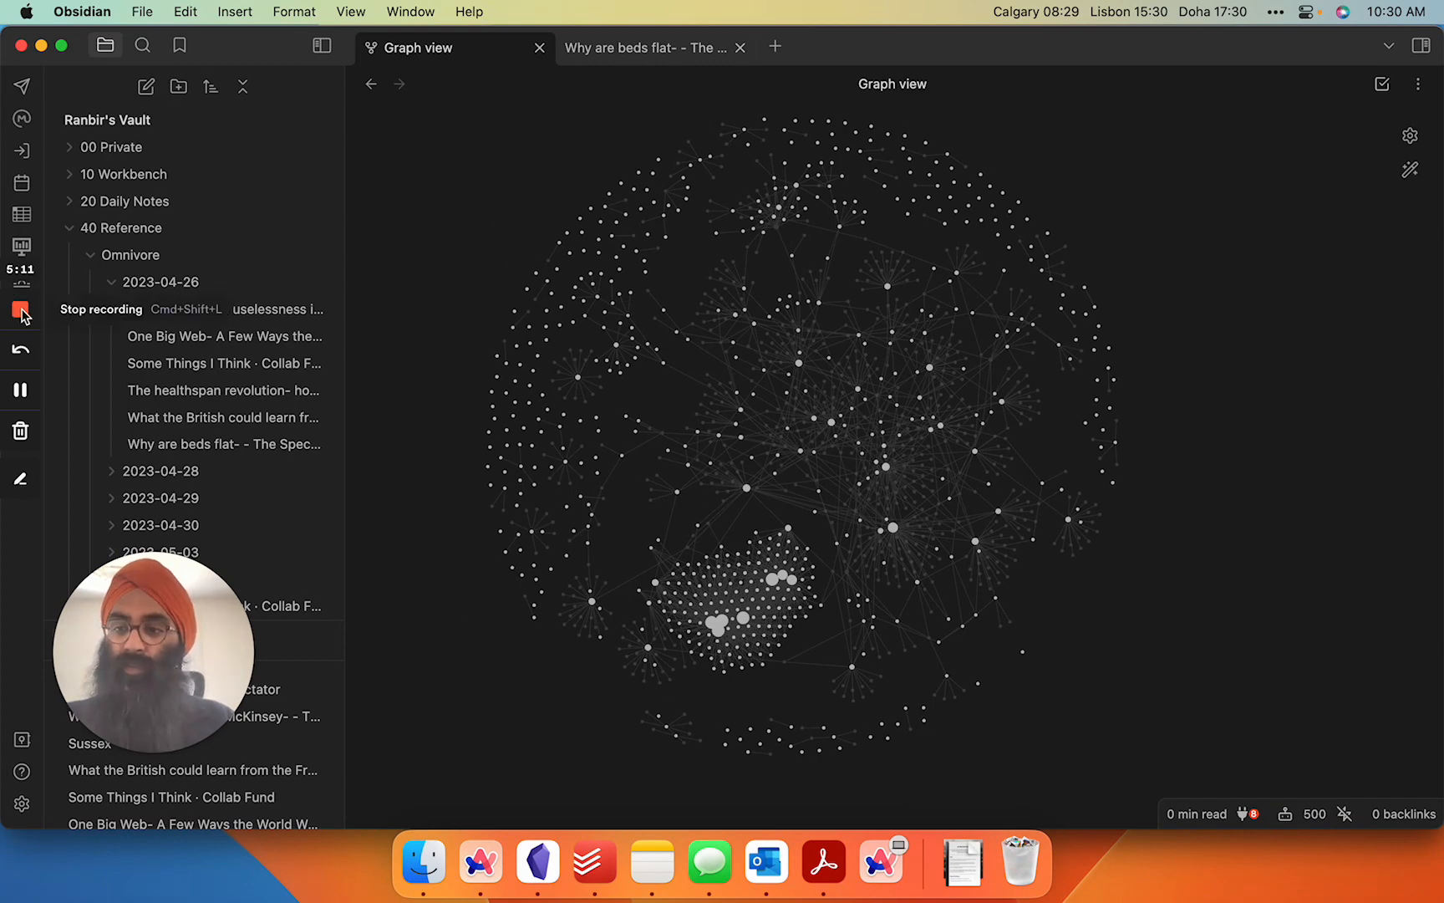